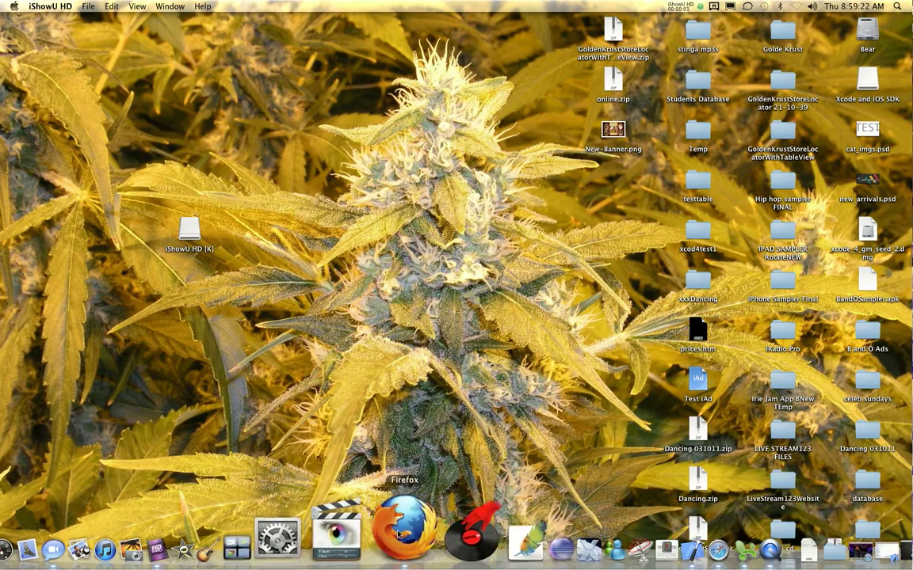
# Step: Launch Firefox from the Dock, opening the Stinga Movements homepage
pyautogui.click(403, 531)
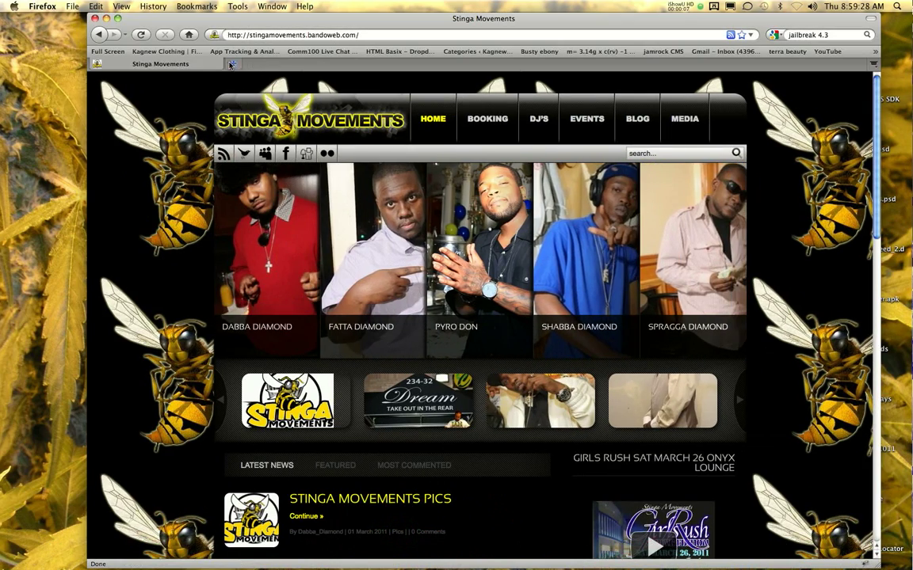
# Step: Open a new Firefox tab and start a search for 'xcode 4'
pyautogui.click(368, 63)
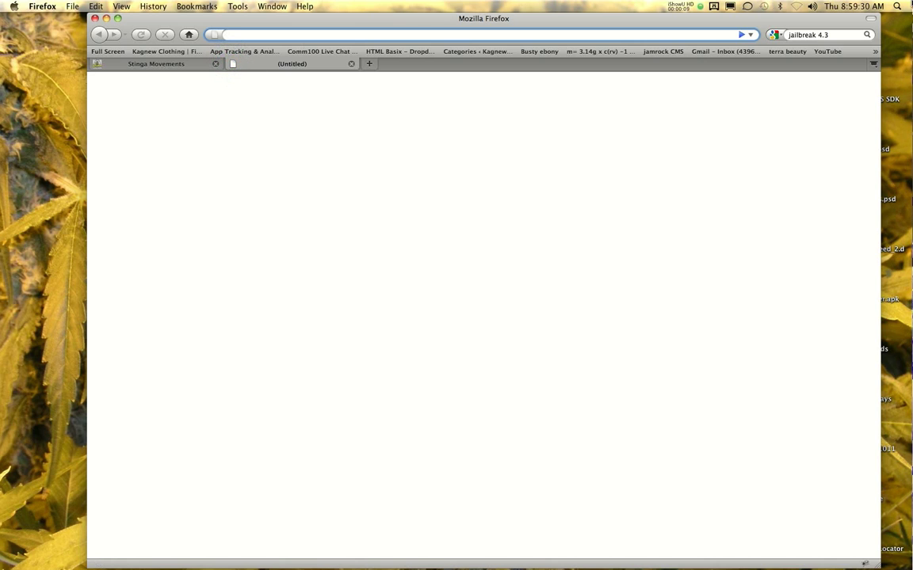
pyautogui.click(835, 35)
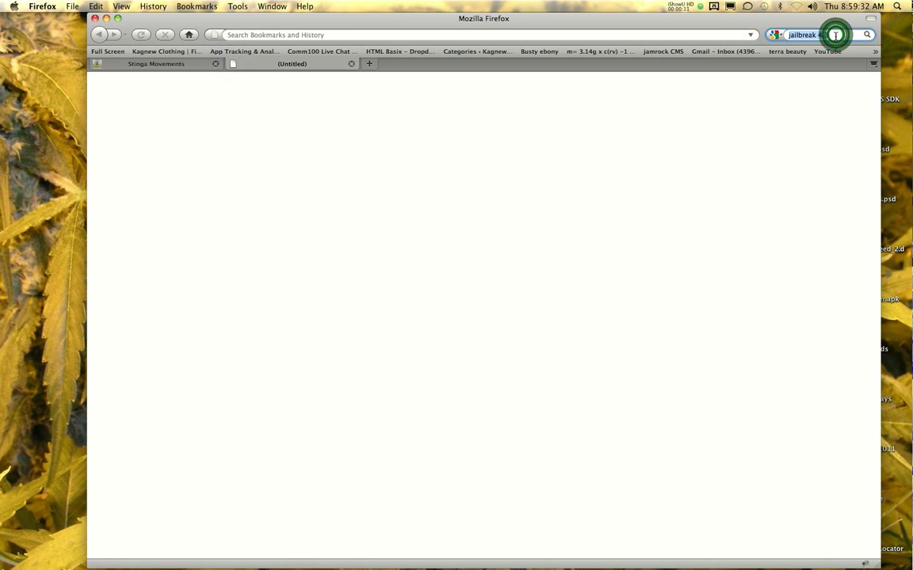
pyautogui.write('xcode 4')
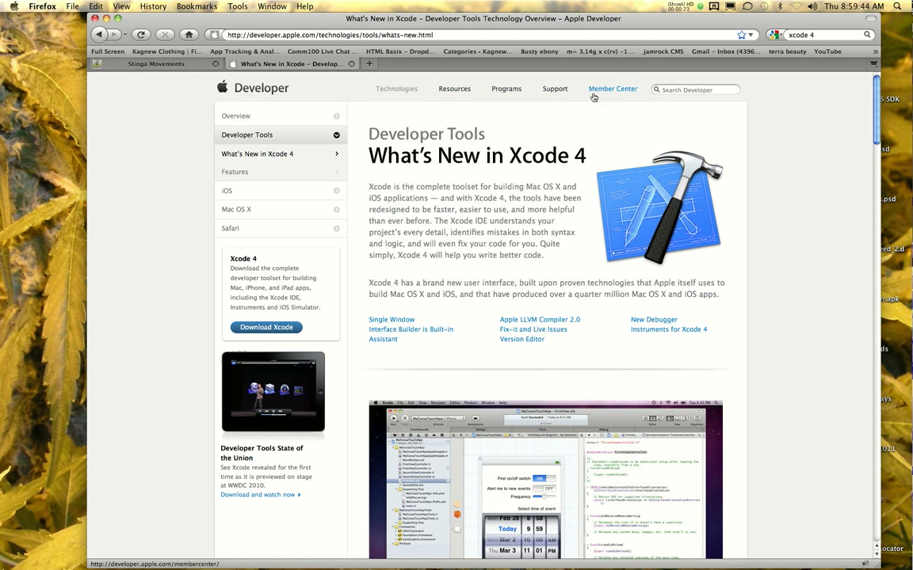
pyautogui.moveTo(527, 109)
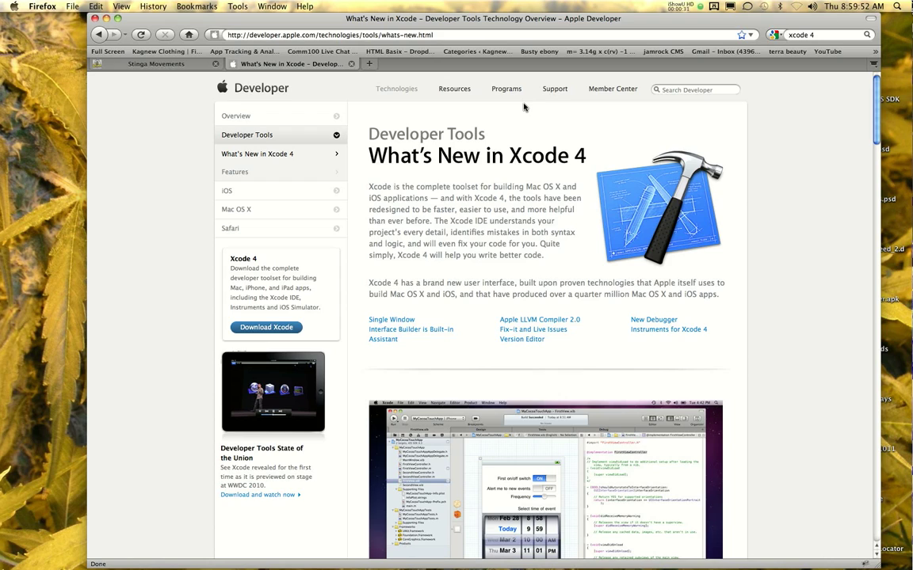
pyautogui.moveTo(506, 89)
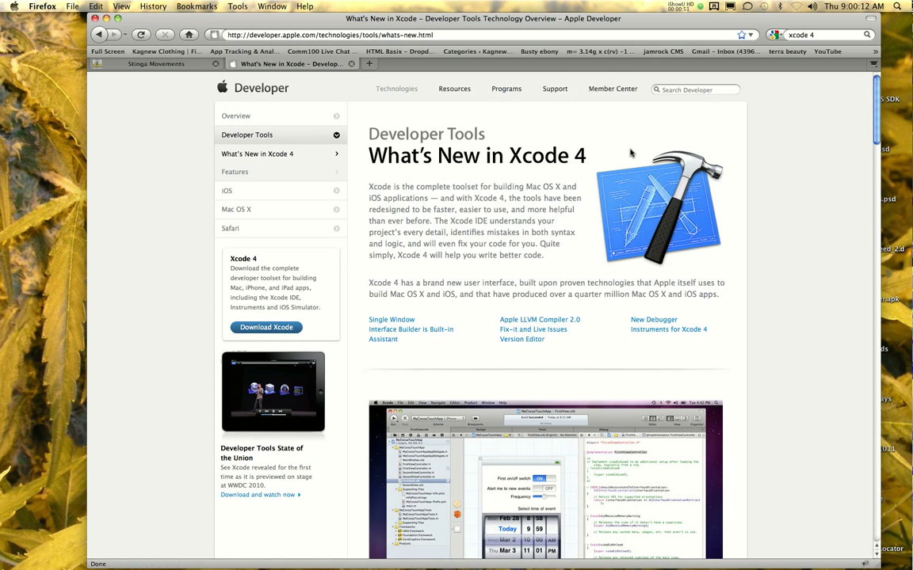
pyautogui.scroll(-3)
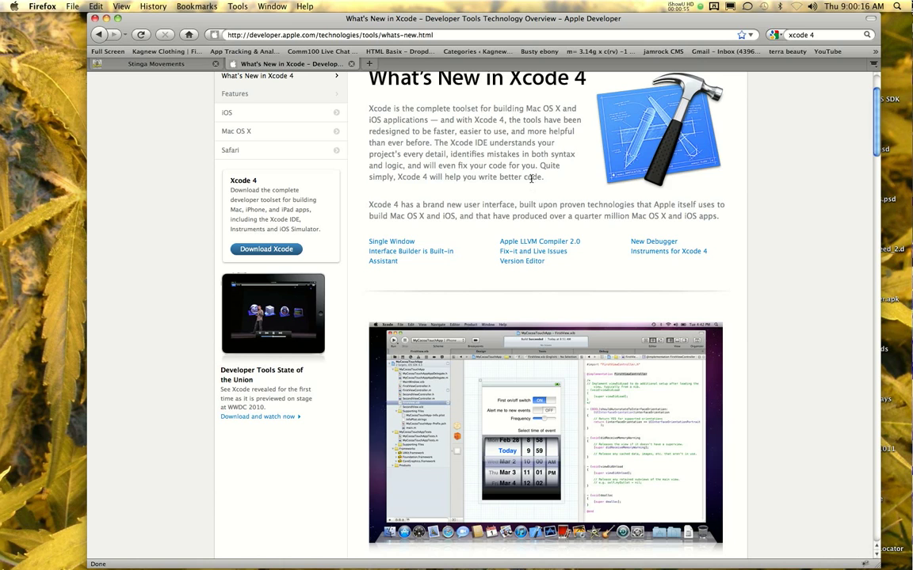
pyautogui.scroll(-3)
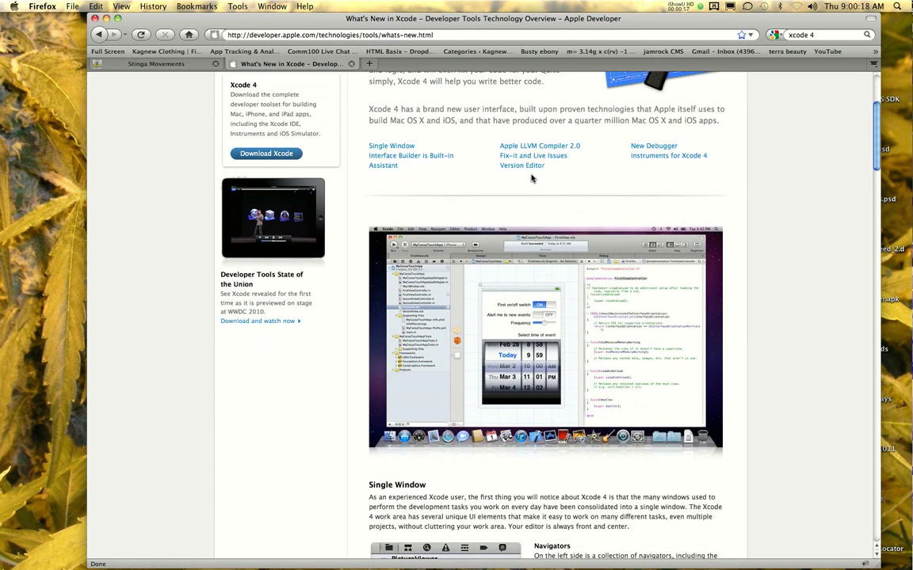
pyautogui.scroll(-3)
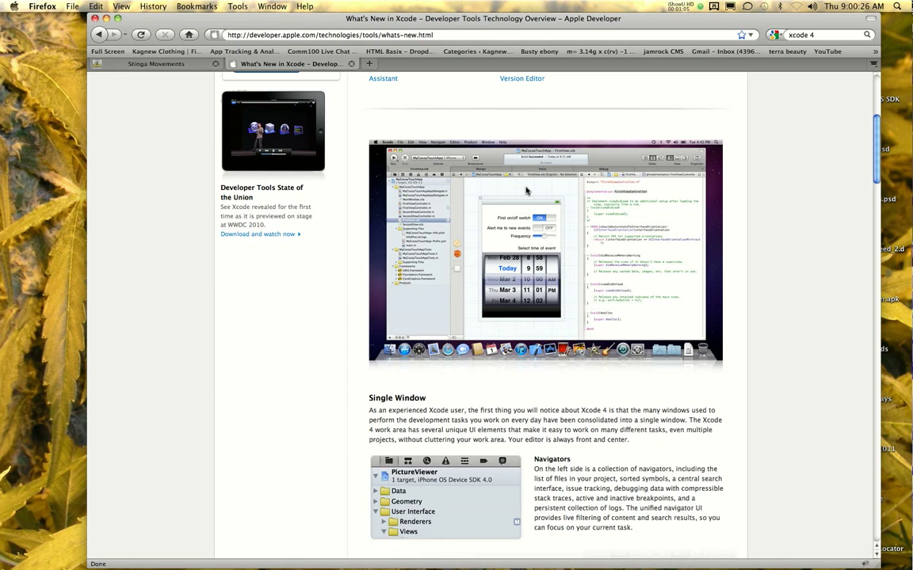
pyautogui.scroll(-3)
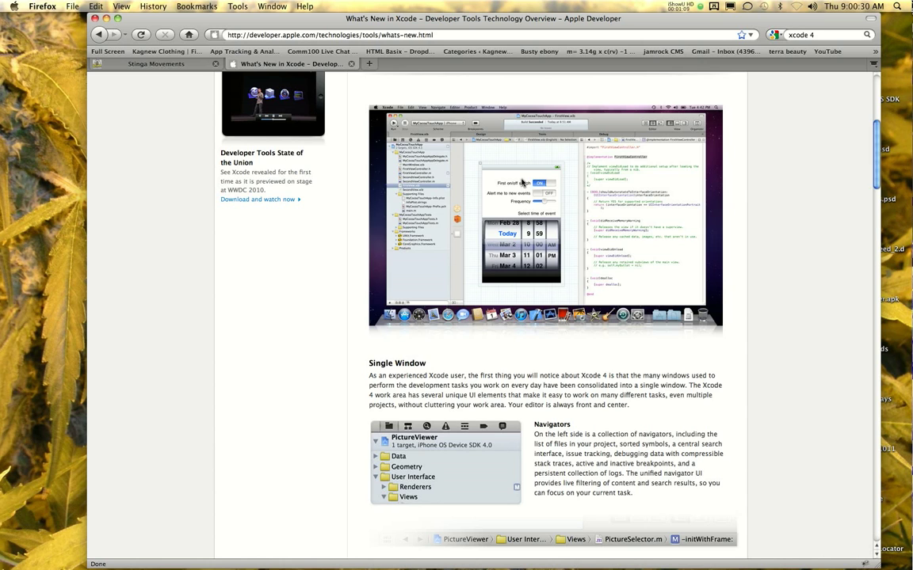
pyautogui.scroll(-3)
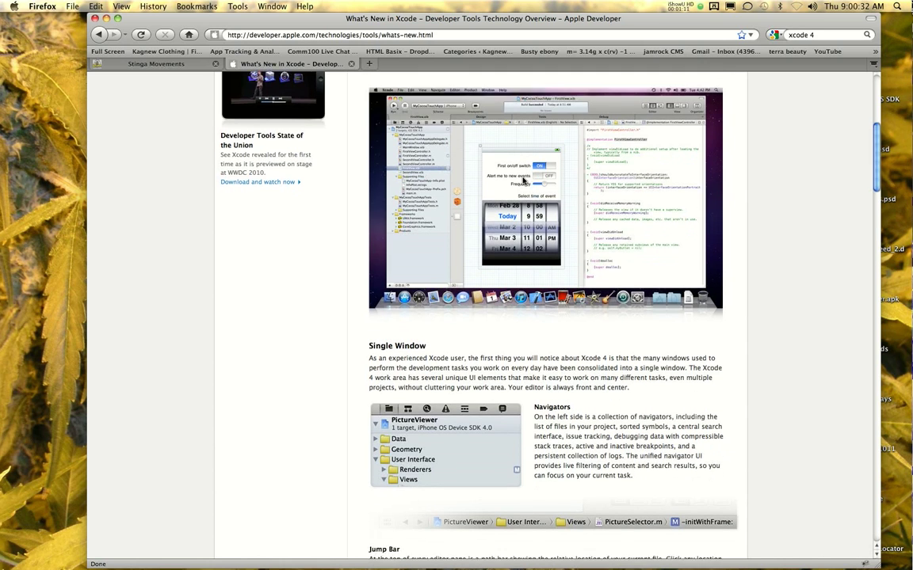
pyautogui.scroll(-3)
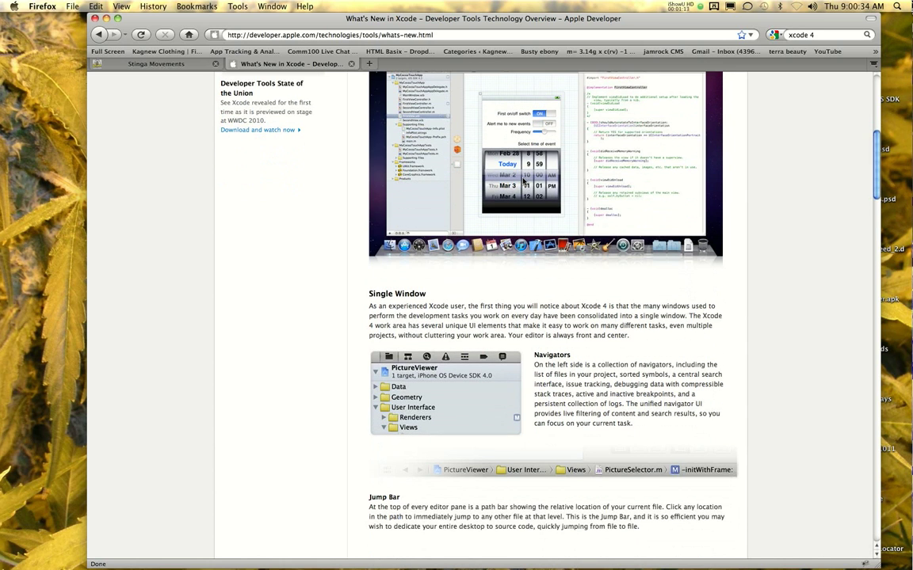
pyautogui.scroll(-3)
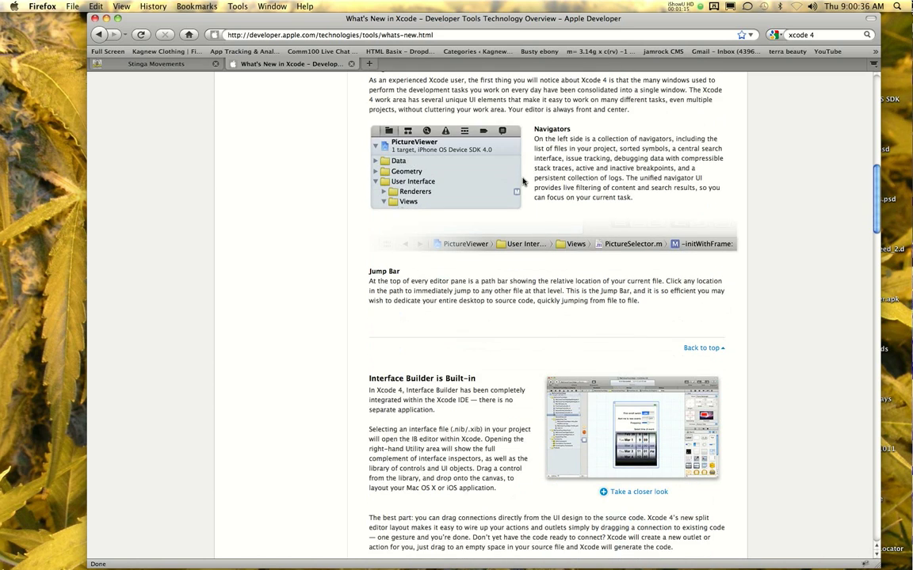
pyautogui.scroll(-3)
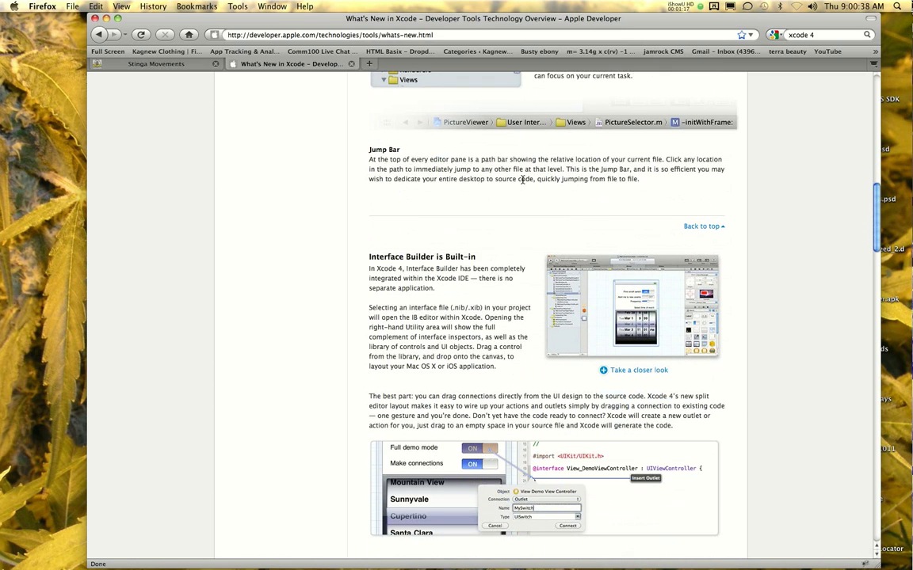
pyautogui.scroll(-3)
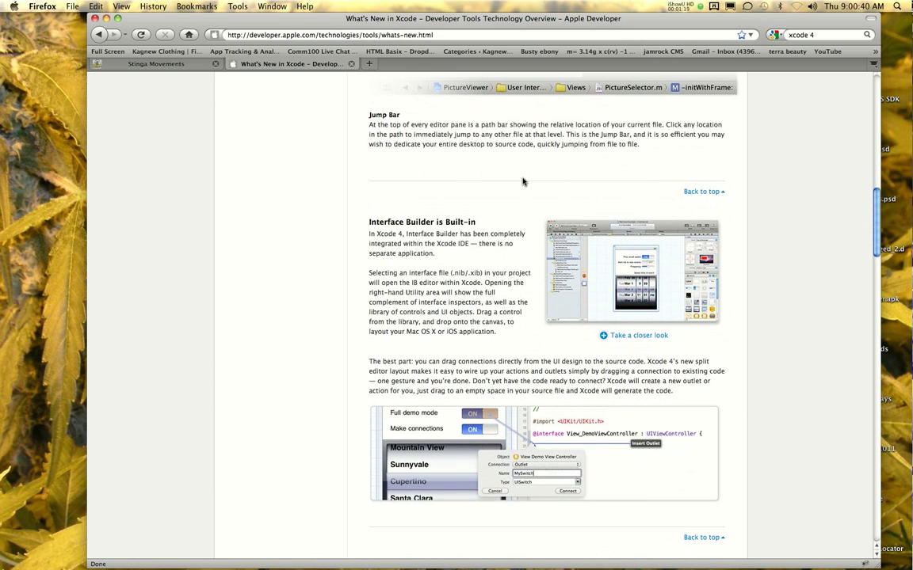
pyautogui.scroll(-3)
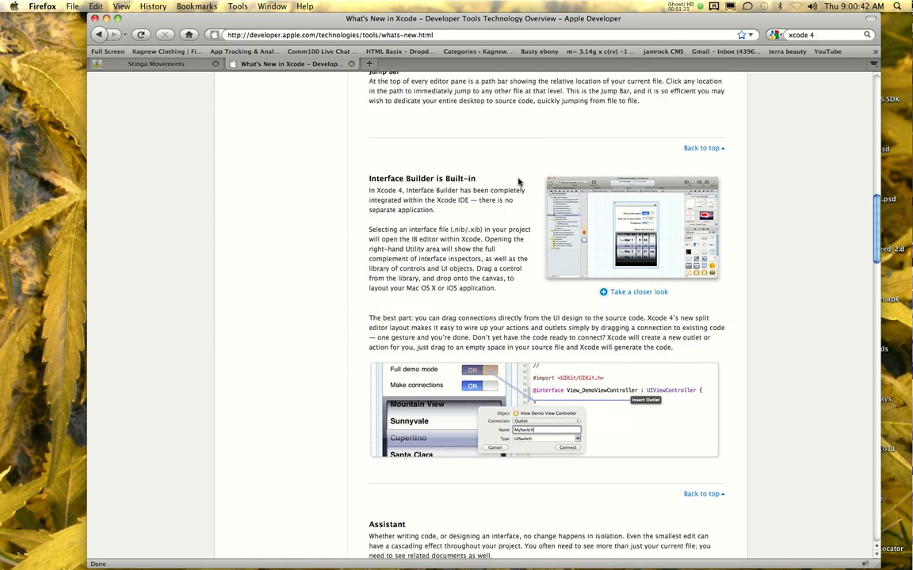
pyautogui.scroll(-3)
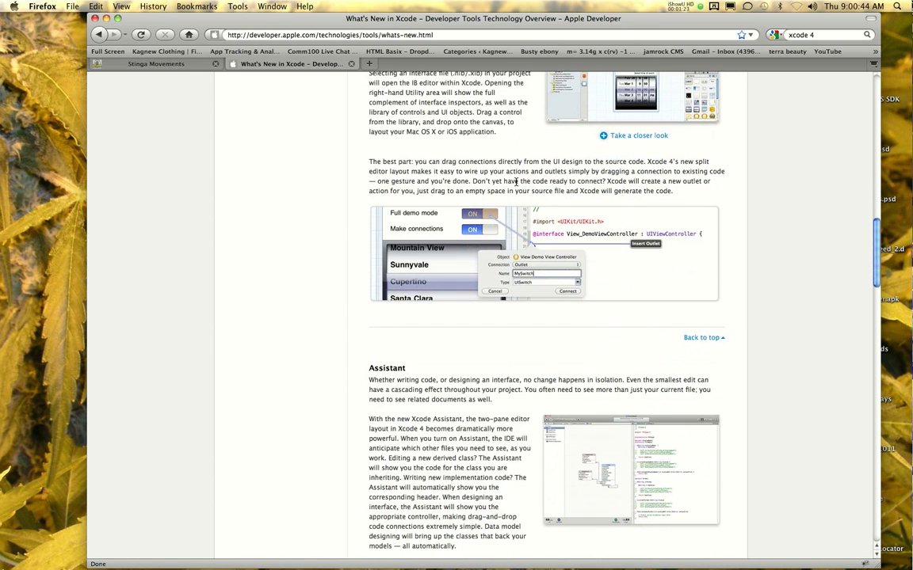
pyautogui.scroll(-3)
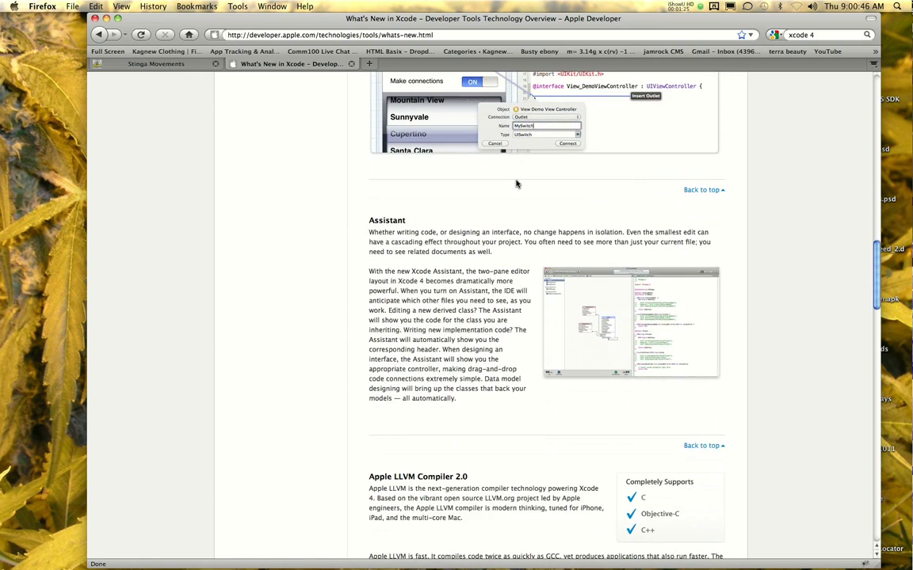
pyautogui.scroll(-3)
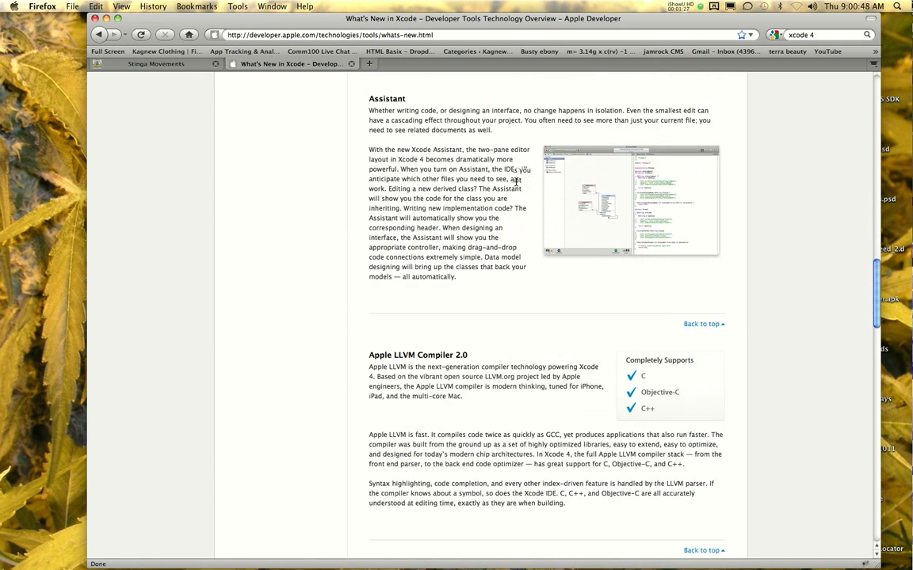
pyautogui.scroll(-3)
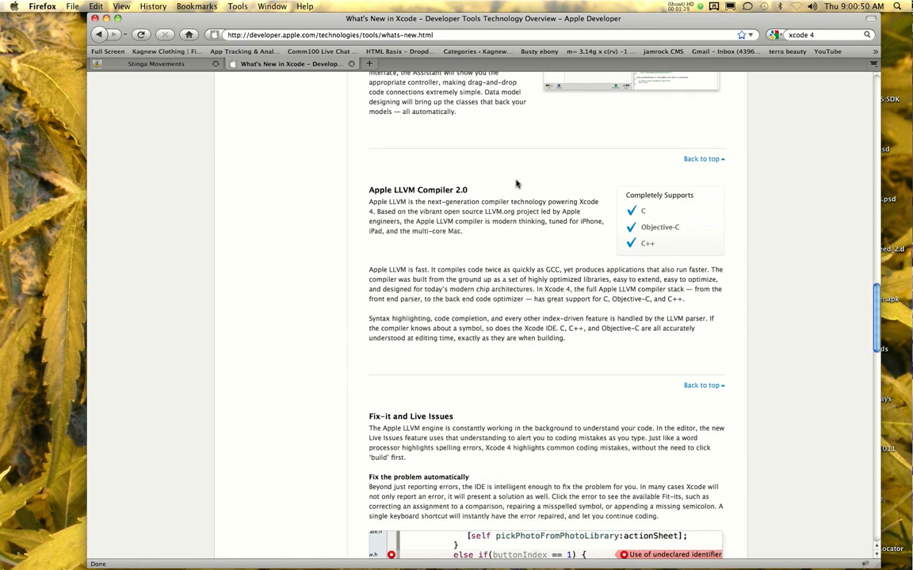
pyautogui.scroll(-3)
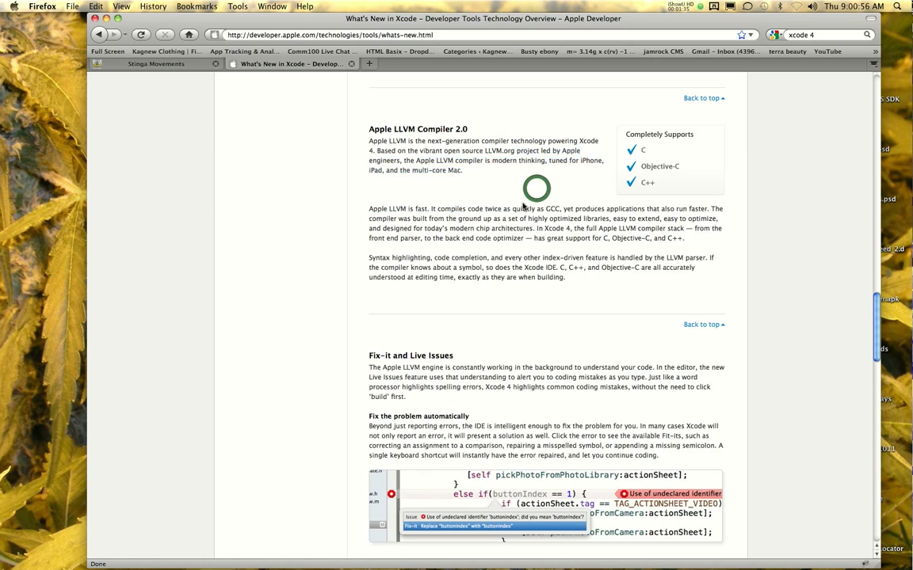
pyautogui.scroll(-3)
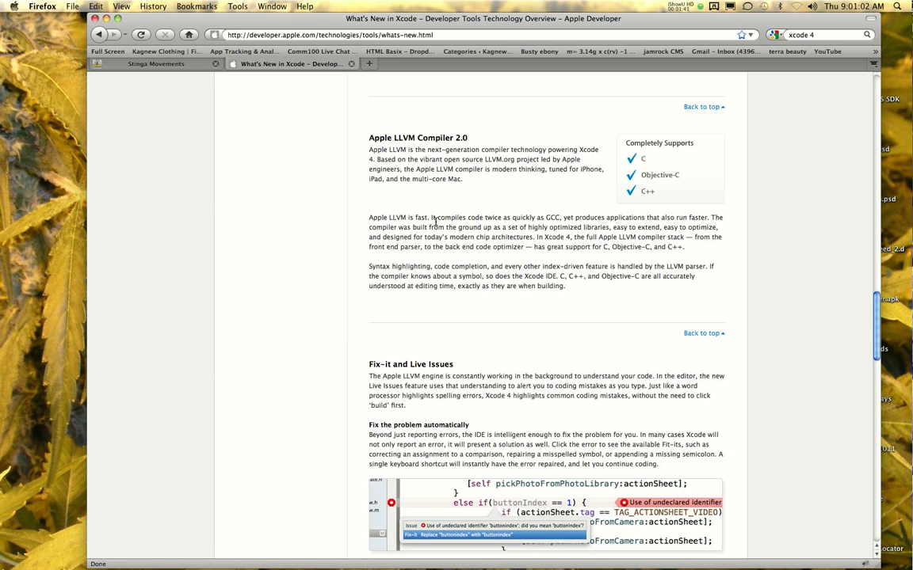
pyautogui.scroll(-3)
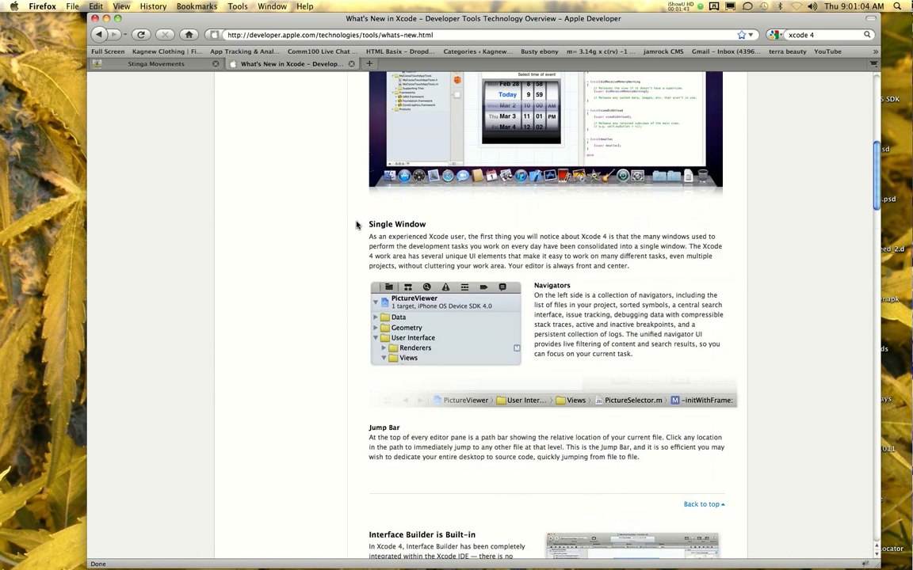
pyautogui.scroll(3)
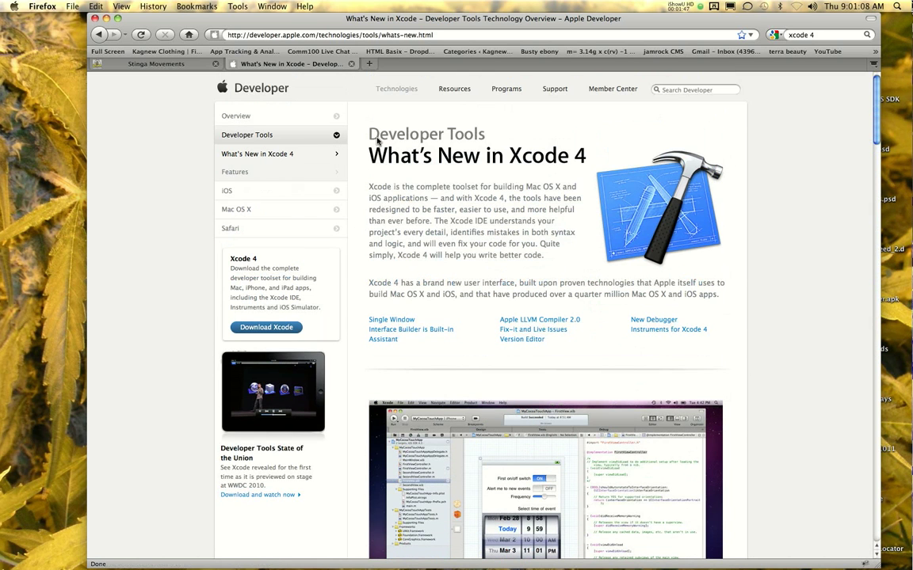
pyautogui.moveTo(359, 113)
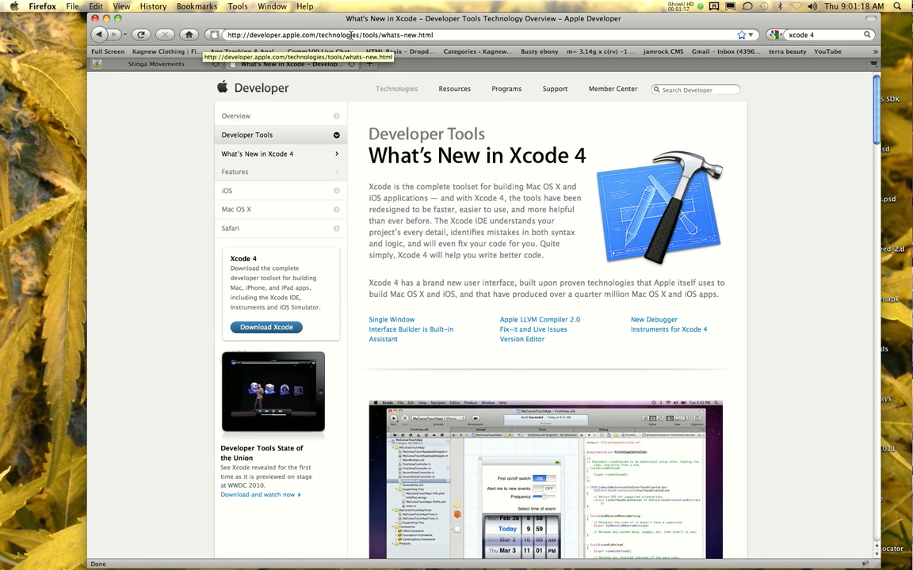
pyautogui.moveTo(347, 159)
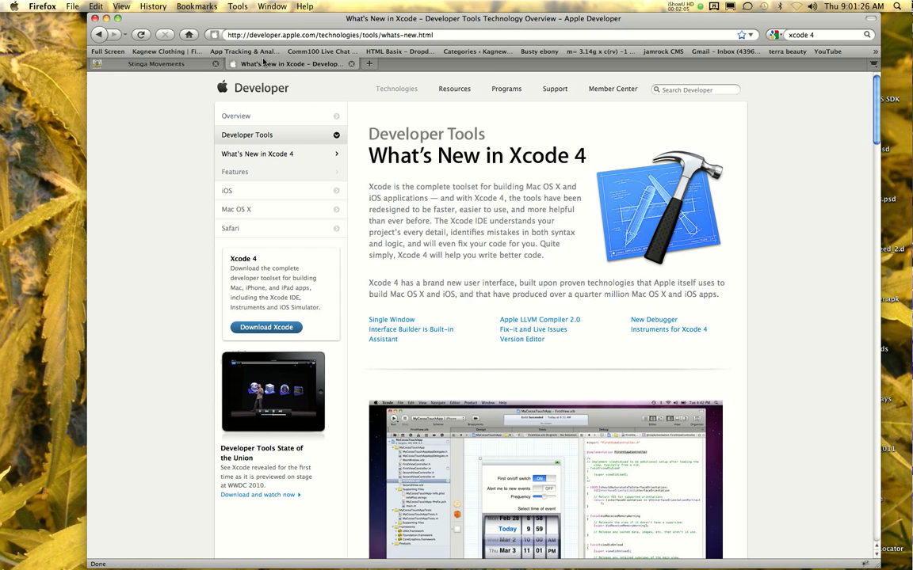
pyautogui.moveTo(299, 74)
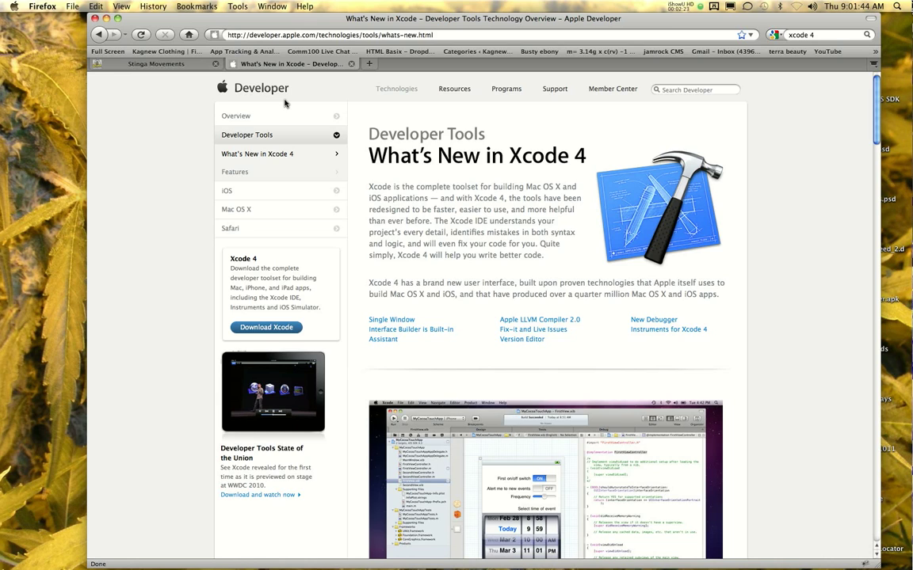
pyautogui.moveTo(332, 76)
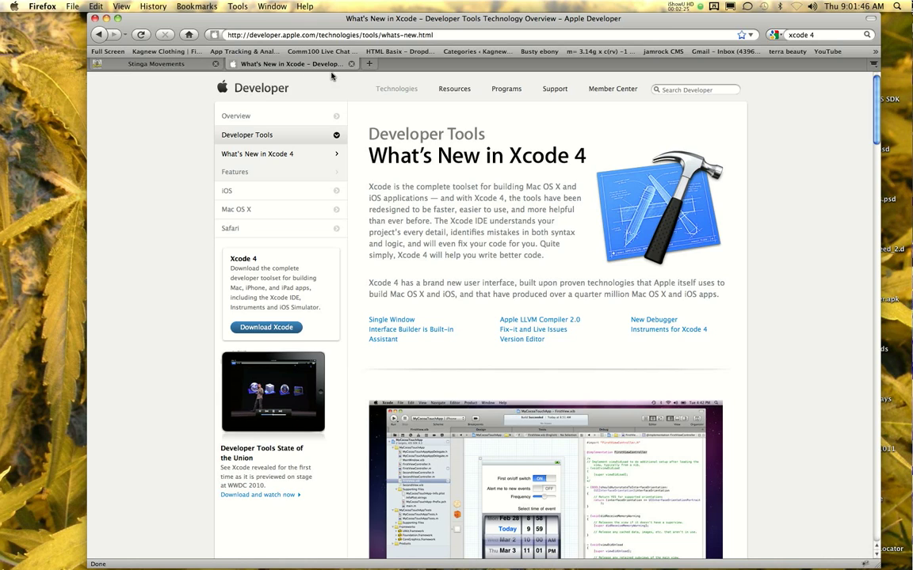
pyautogui.scroll(-3)
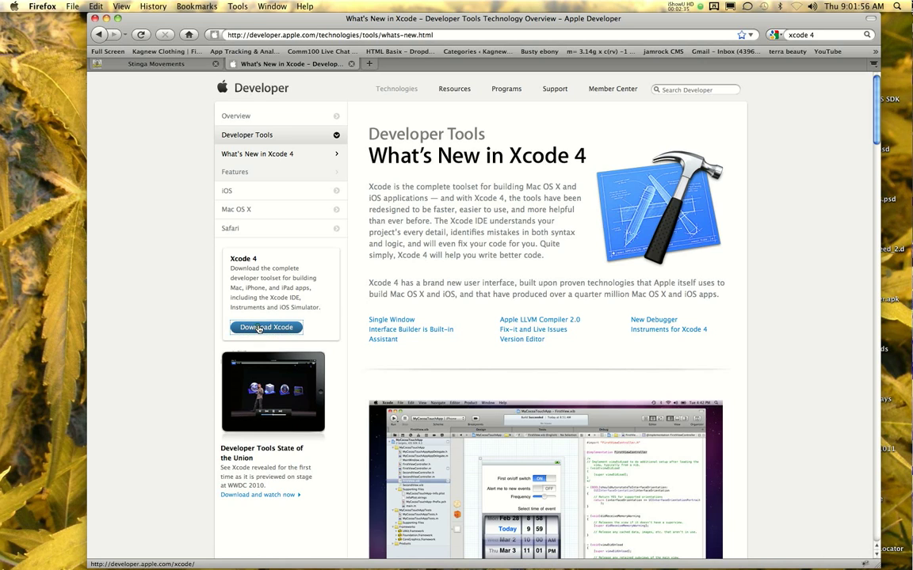
# Step: Sign in with an Apple ID to unlock the Xcode 4 and iOS SDK 4.3 downloads
pyautogui.click(267, 328)
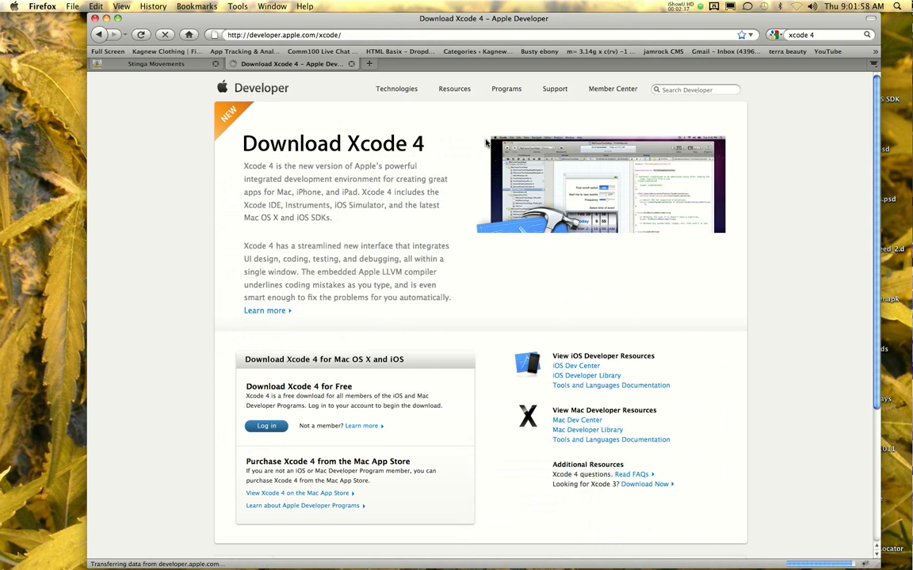
pyautogui.scroll(-3)
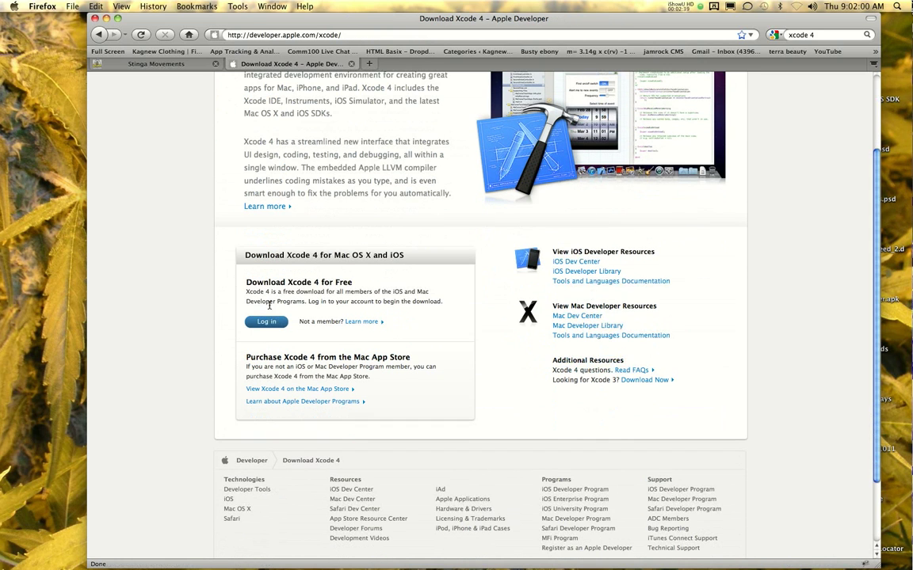
pyautogui.click(266, 321)
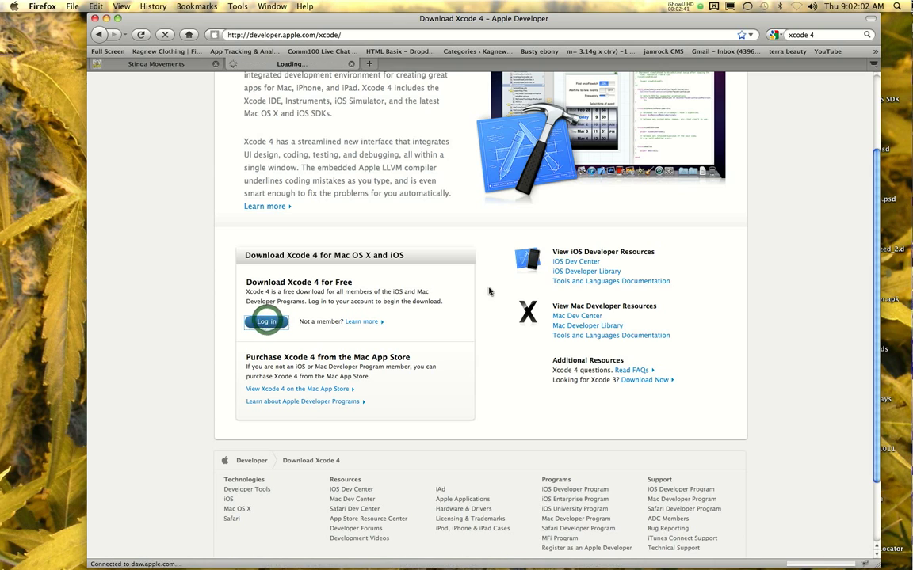
pyautogui.click(266, 320)
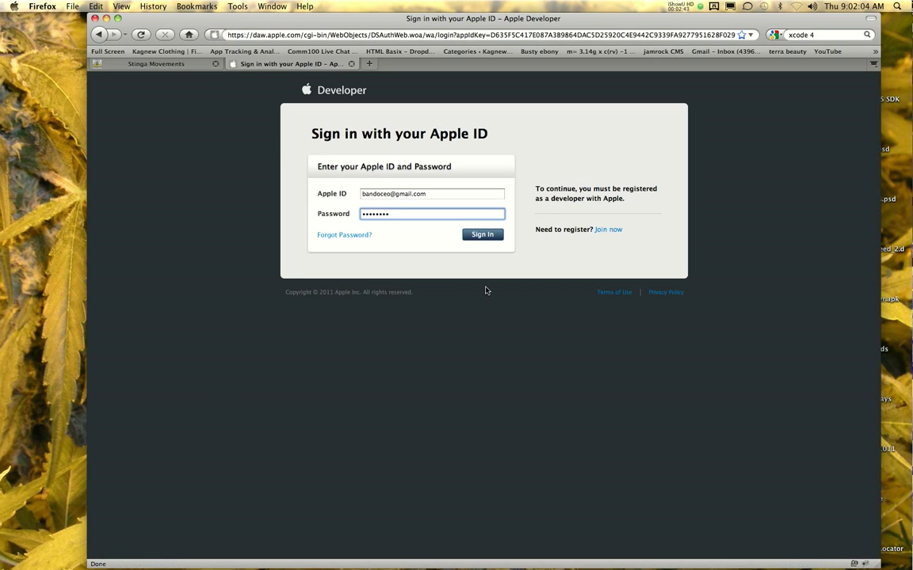
pyautogui.click(482, 235)
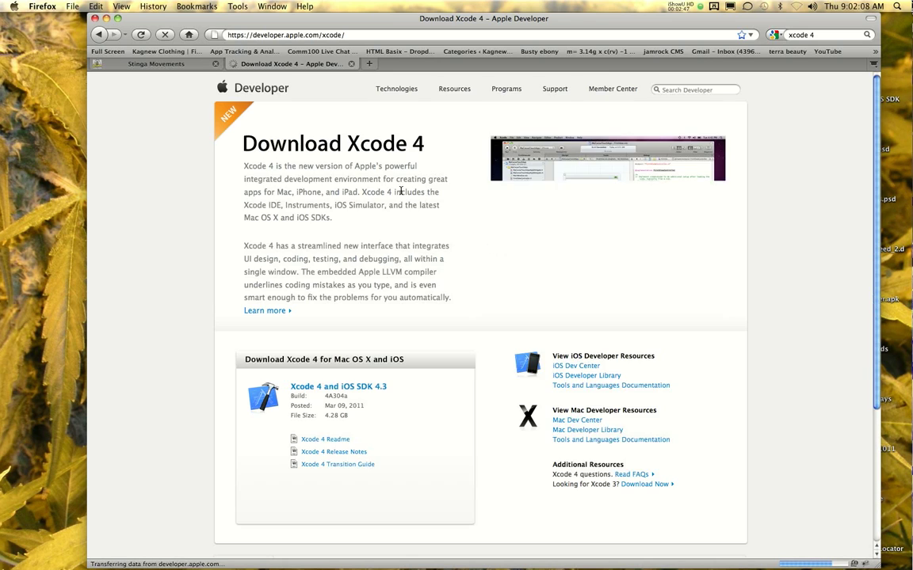
pyautogui.scroll(-3)
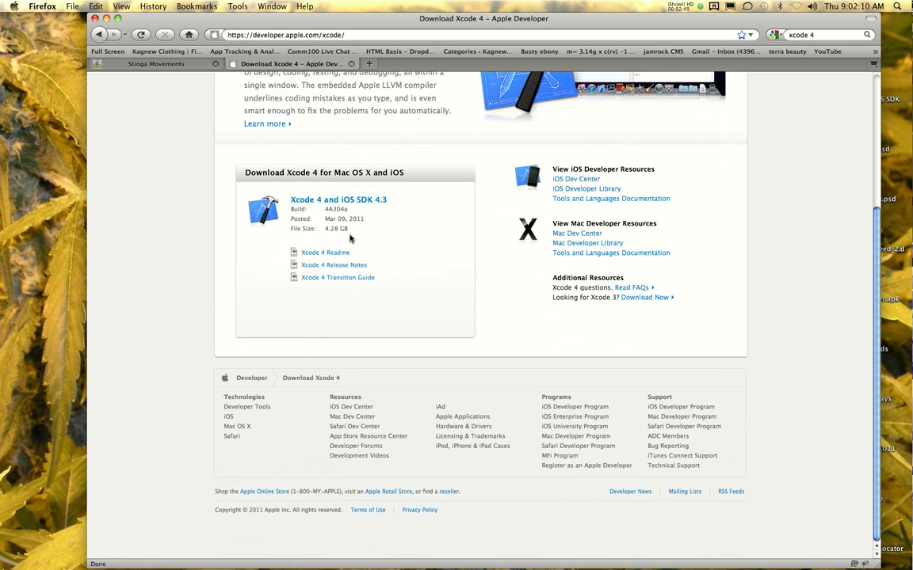
pyautogui.scroll(3)
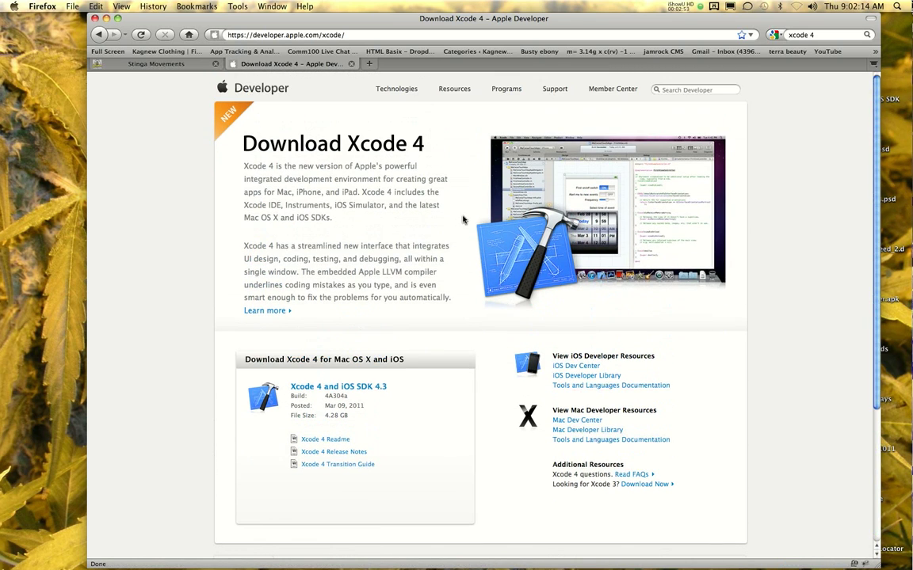
pyautogui.moveTo(397, 309)
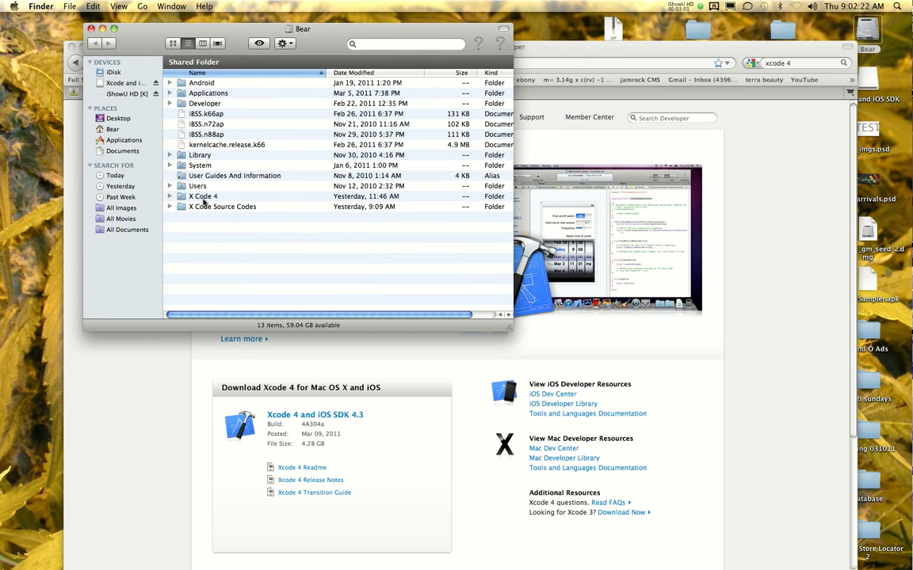
# Step: Open the X Code 4 folder and its Applications subfolder in Finder
pyautogui.doubleClick(202, 196)
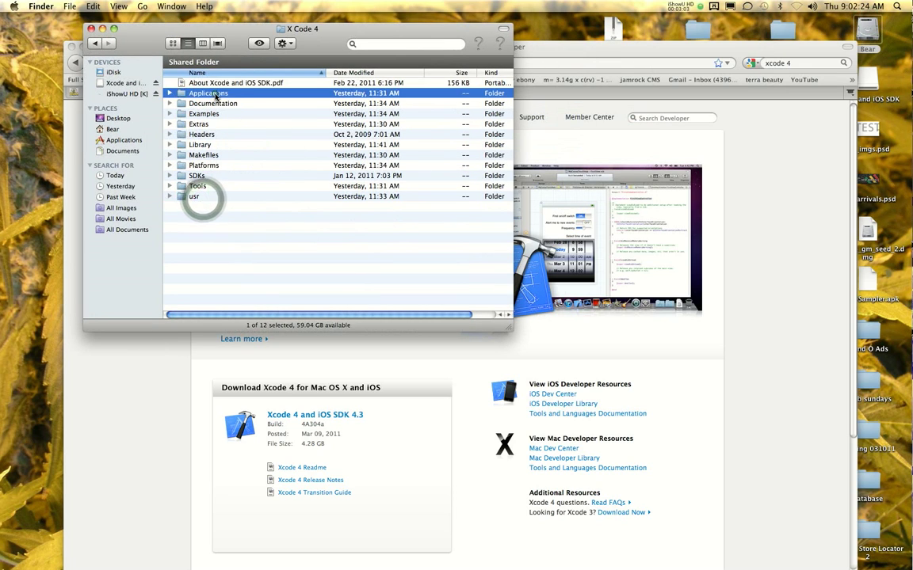
pyautogui.doubleClick(208, 93)
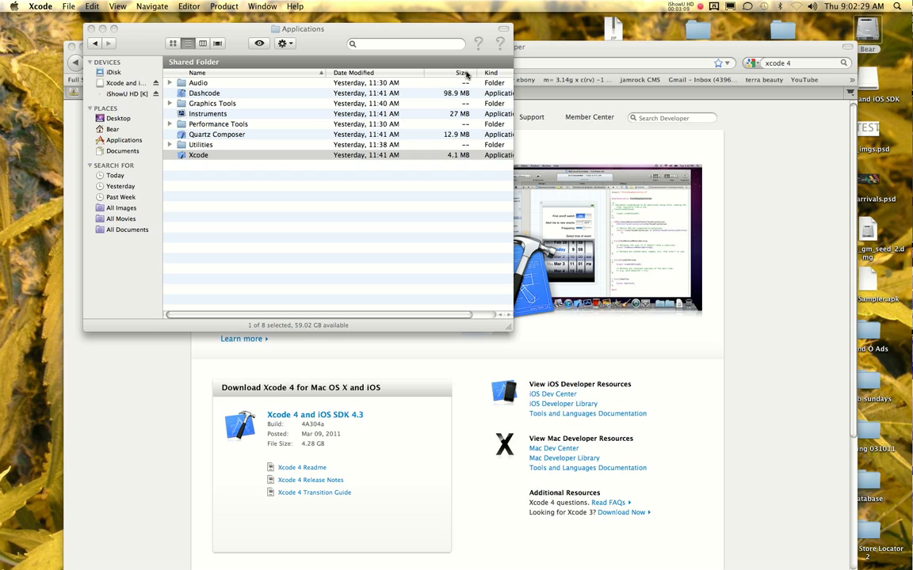
pyautogui.moveTo(461, 70)
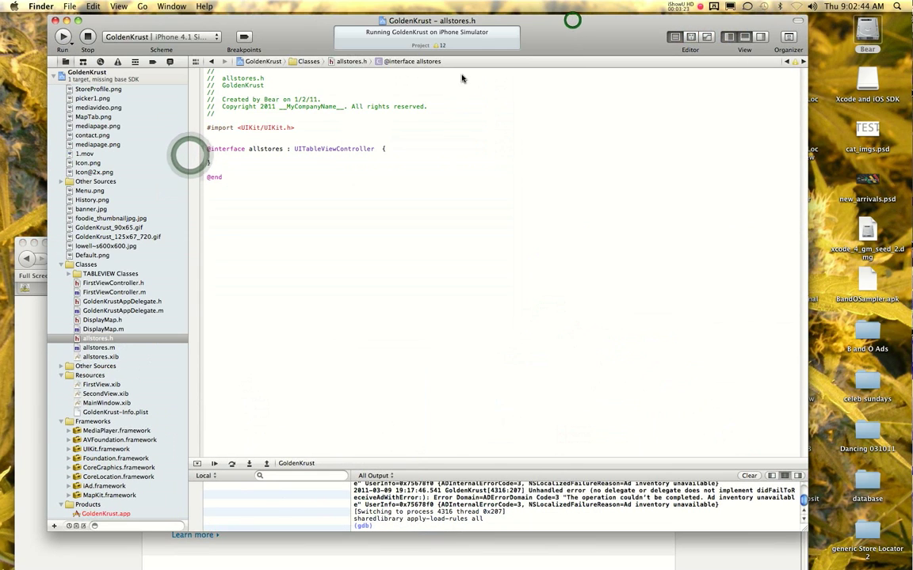
pyautogui.click(69, 7)
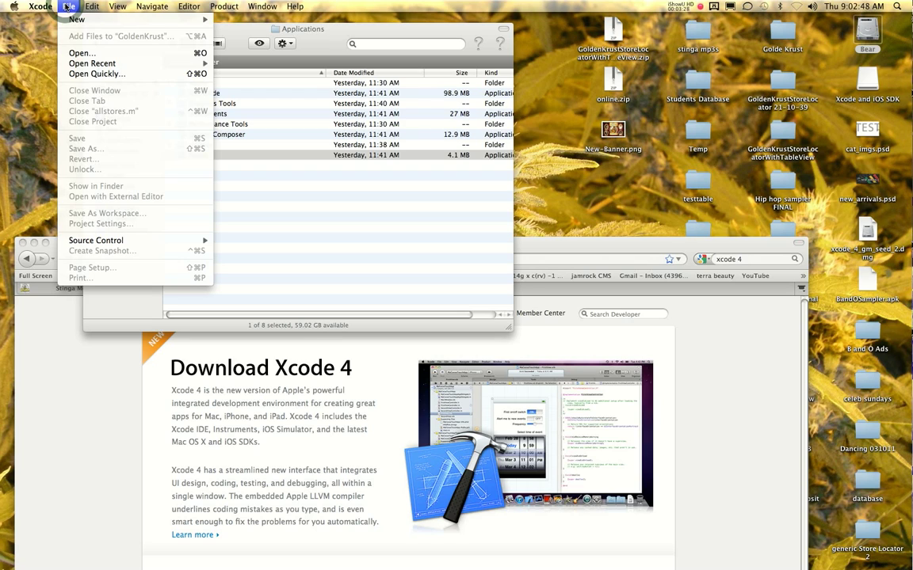
pyautogui.moveTo(81, 54)
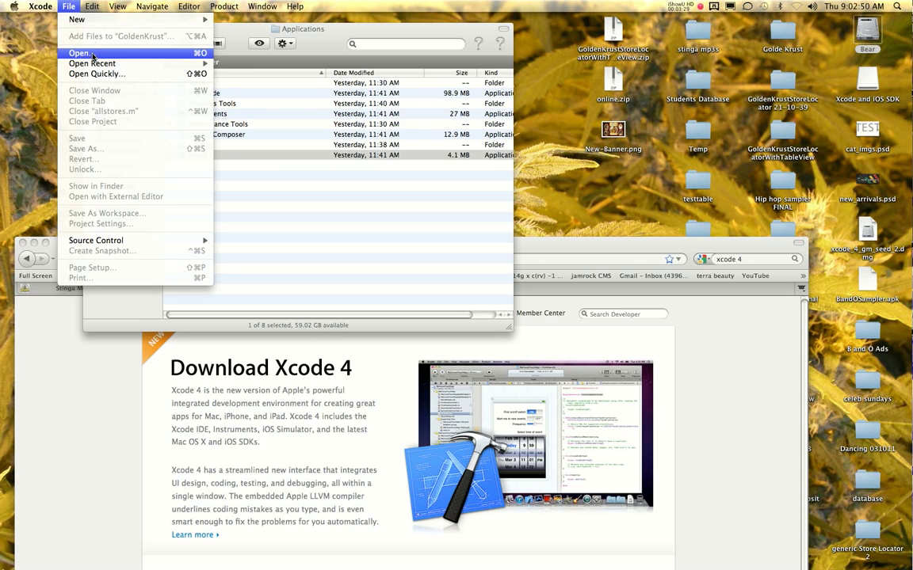
pyautogui.click(79, 54)
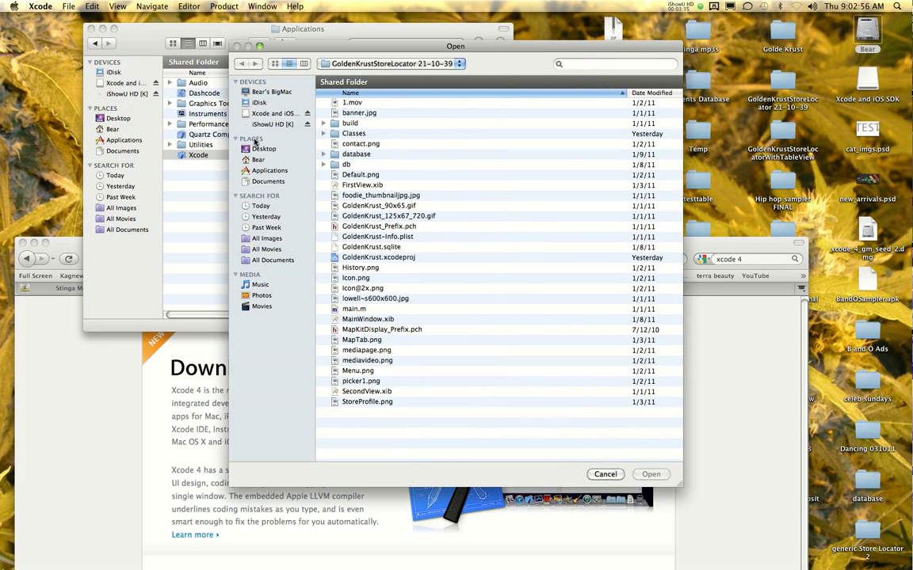
pyautogui.click(264, 149)
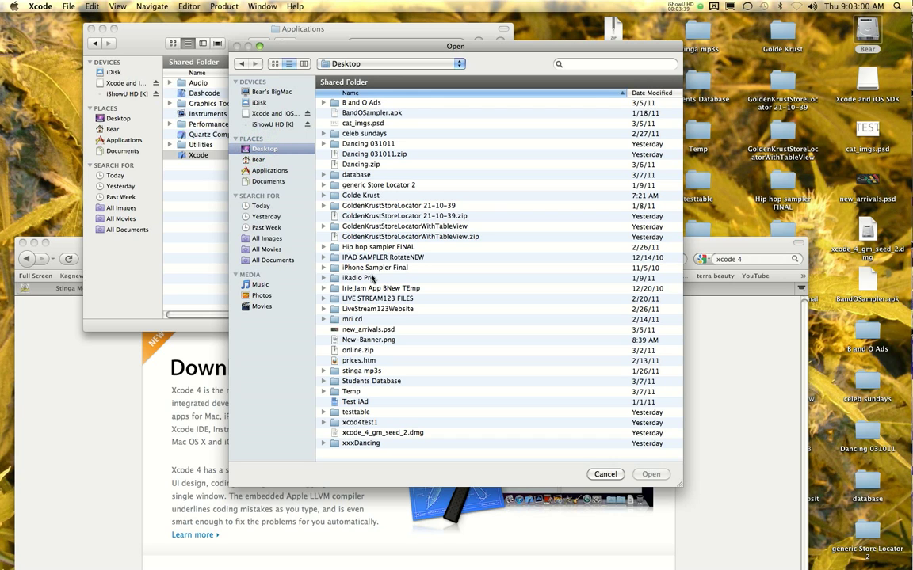
pyautogui.doubleClick(374, 267)
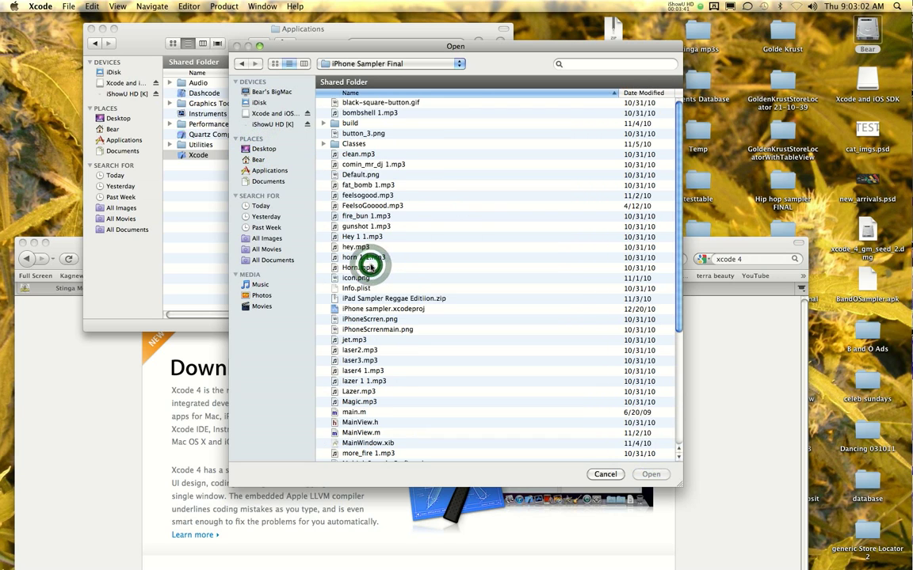
pyautogui.click(605, 474)
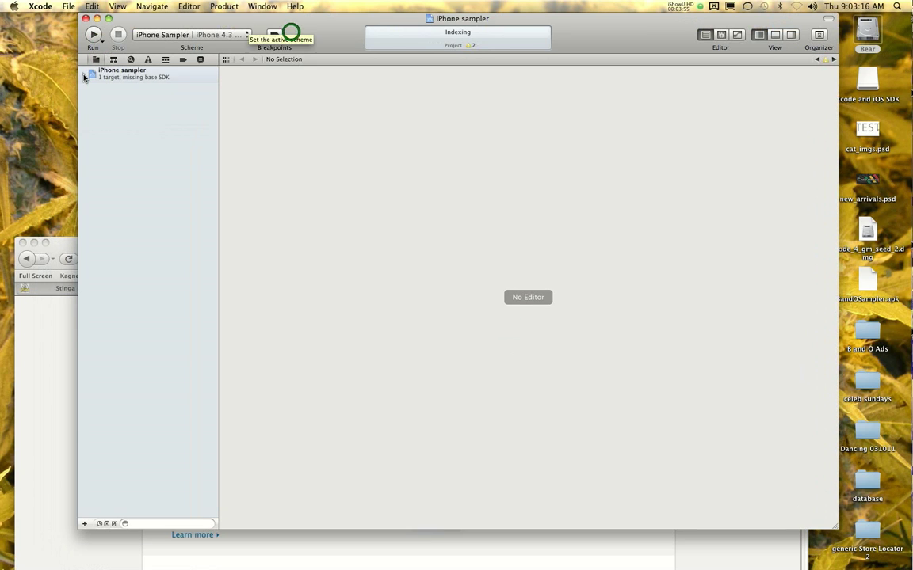
# Step: Change the iPhone sampler target's Deployment Target from 4.3 to 4.1
pyautogui.click(122, 73)
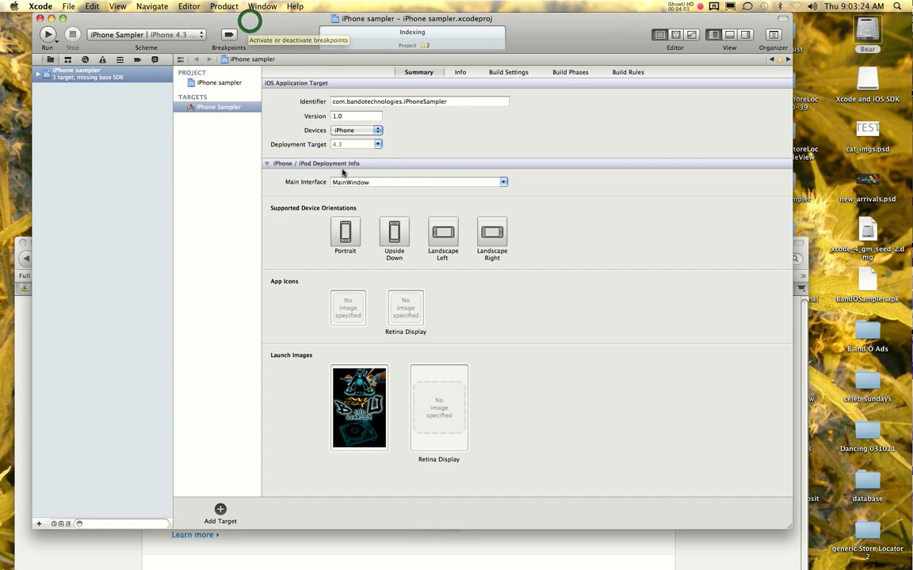
pyautogui.click(378, 144)
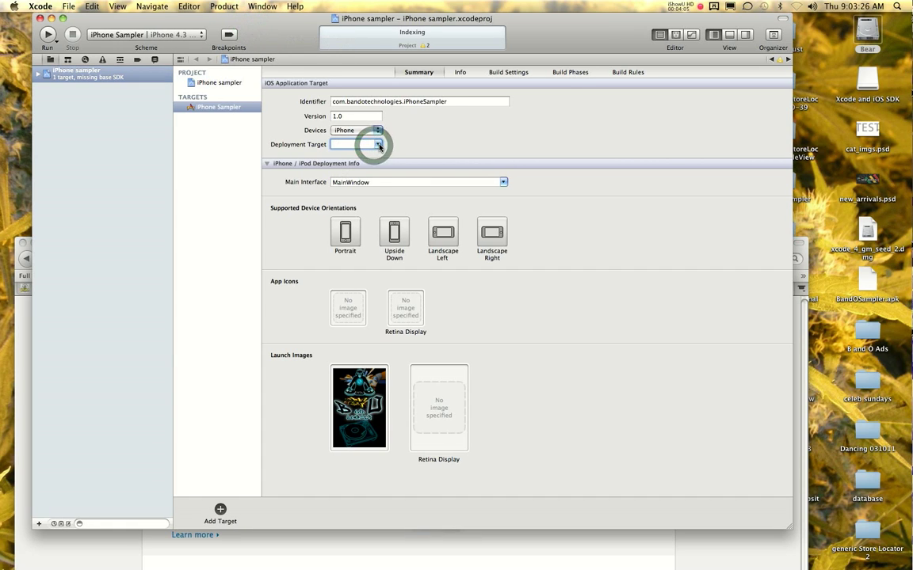
pyautogui.click(378, 144)
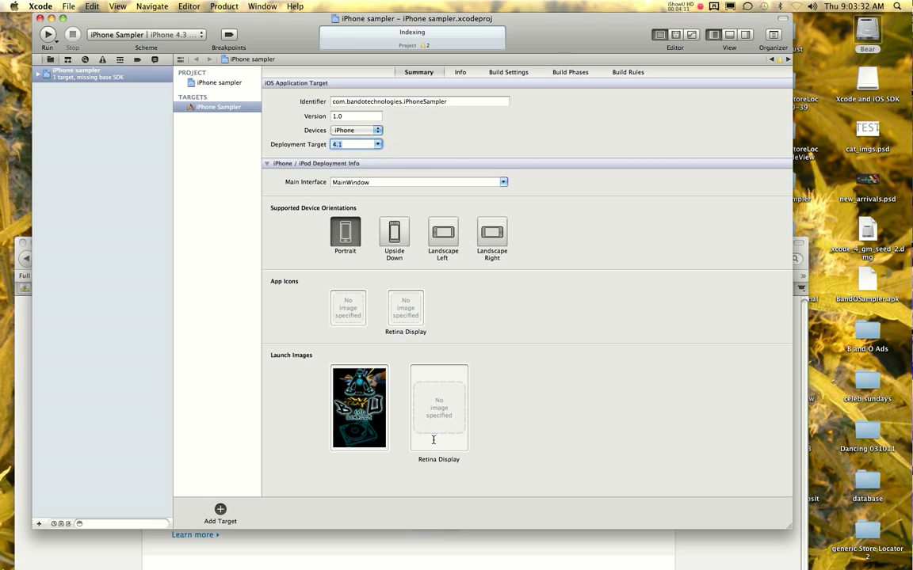
pyautogui.moveTo(48, 34)
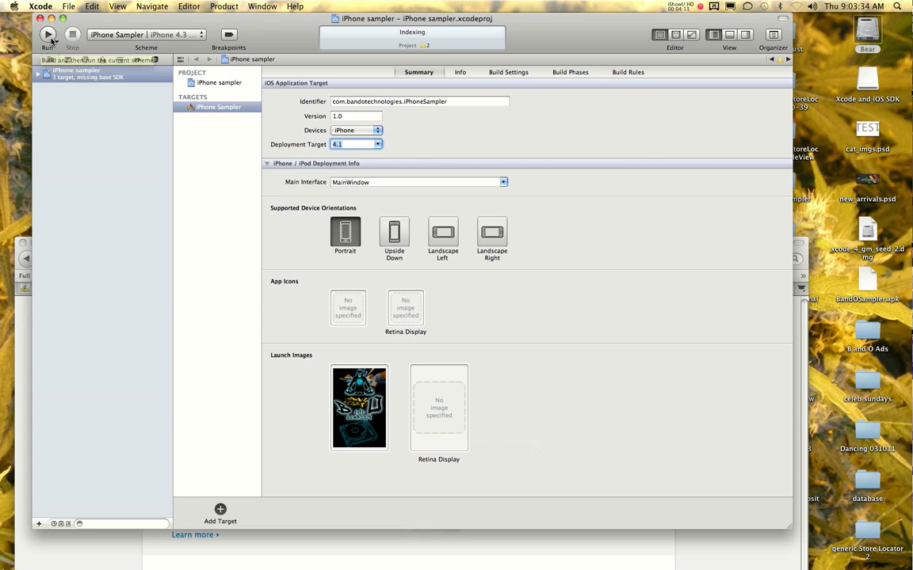
# Step: Select the iPhone 4.1 Simulator scheme and build, surfacing 18 warnings
pyautogui.click(143, 35)
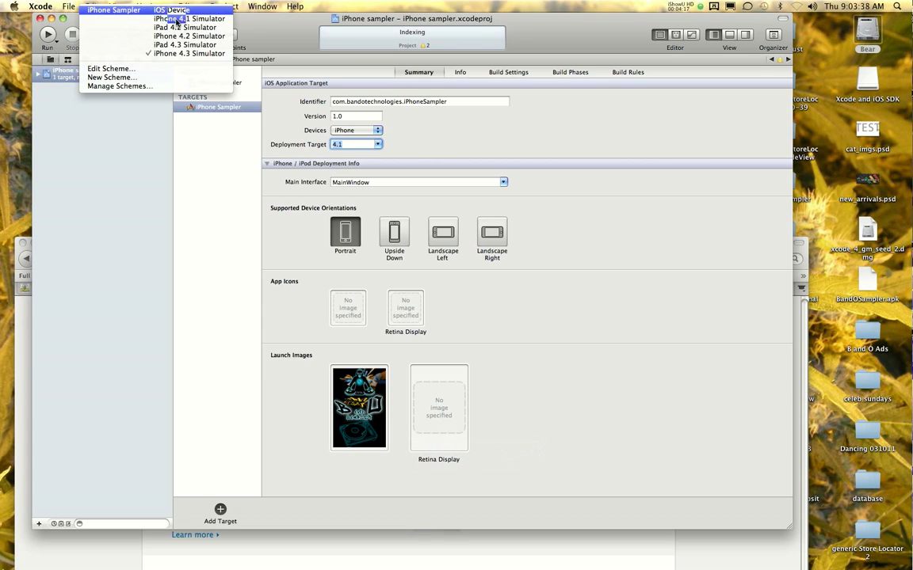
pyautogui.click(188, 53)
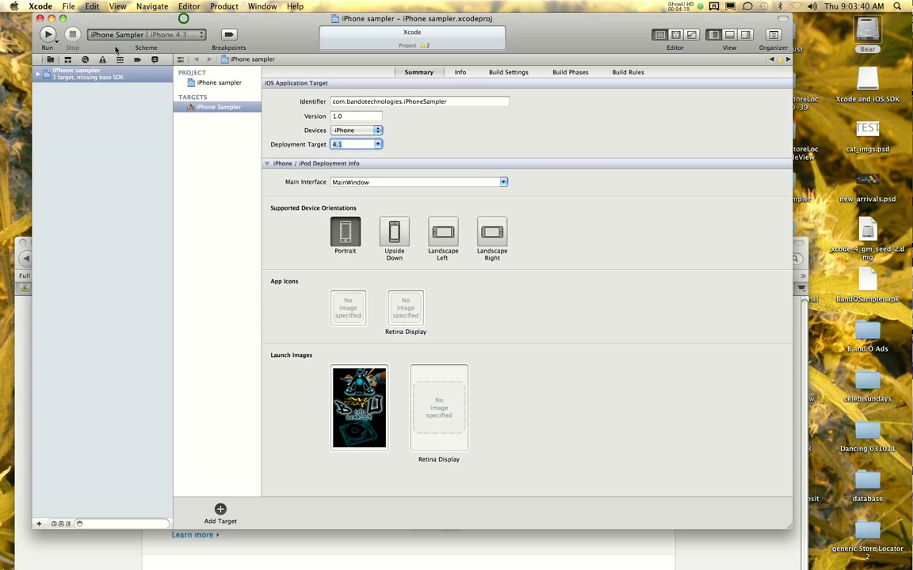
pyautogui.click(47, 34)
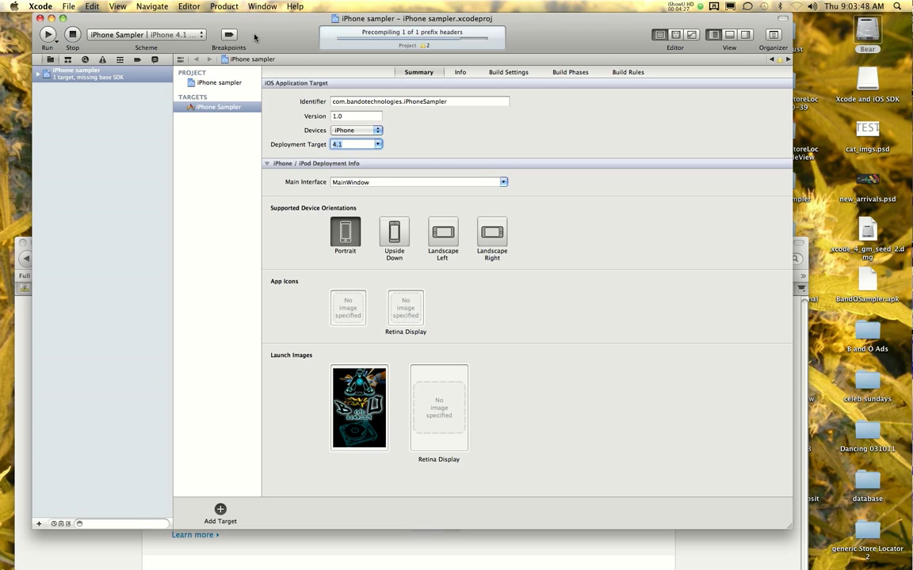
pyautogui.moveTo(228, 34)
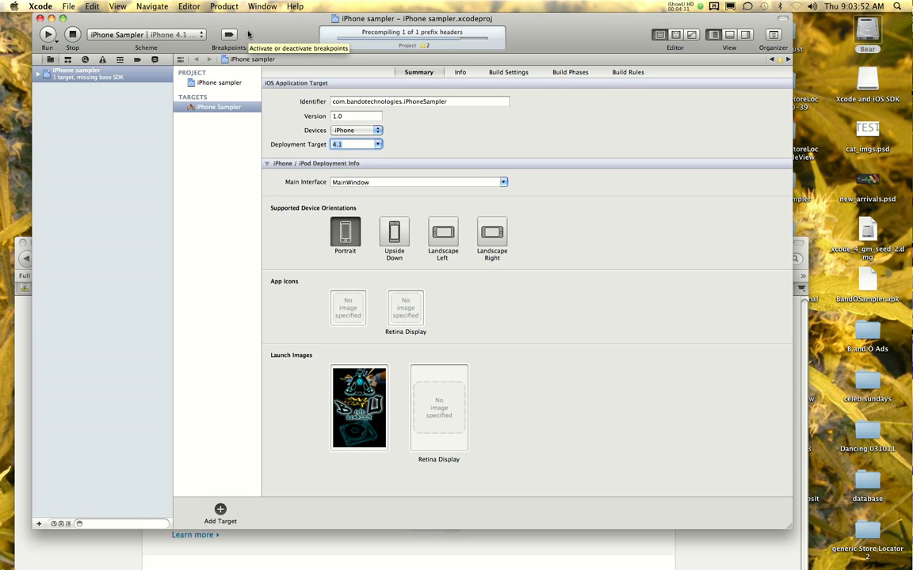
pyautogui.click(46, 34)
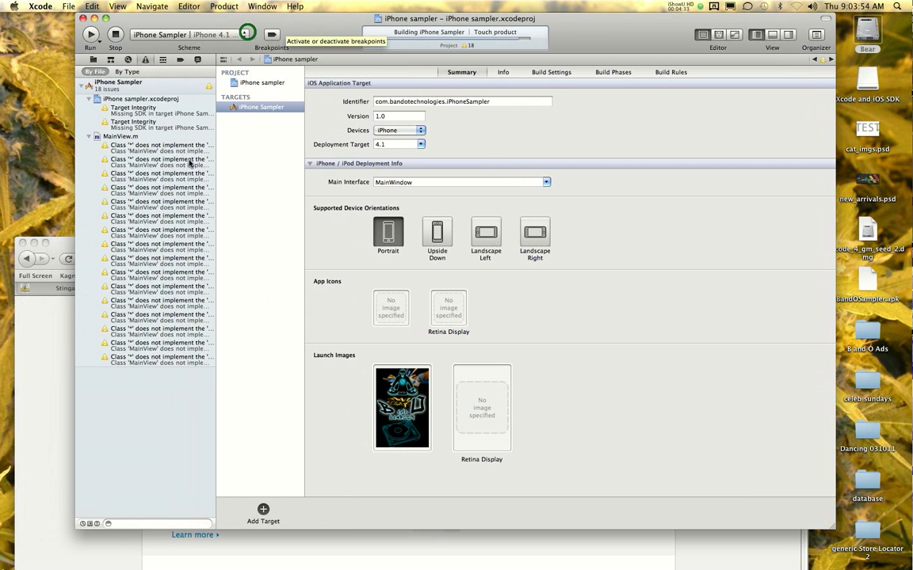
pyautogui.click(90, 34)
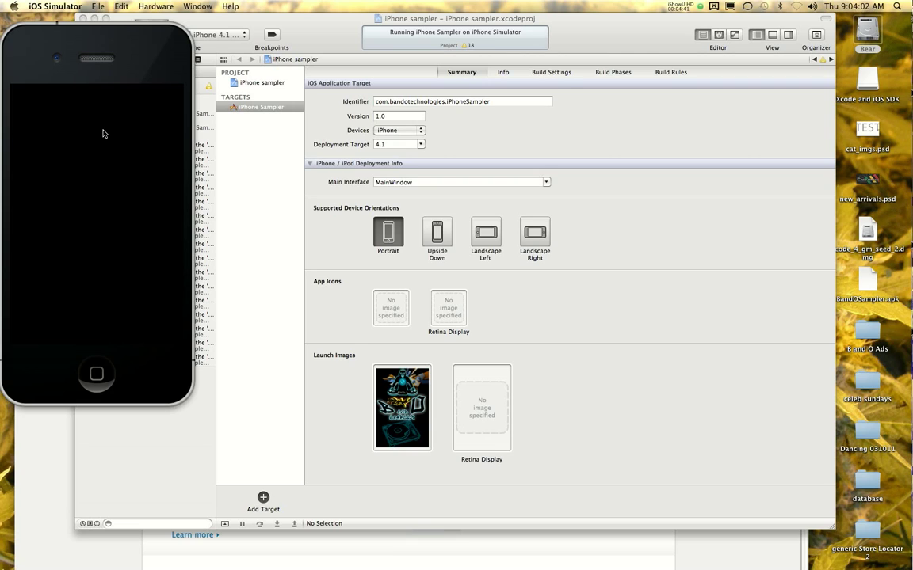
pyautogui.moveTo(304, 27)
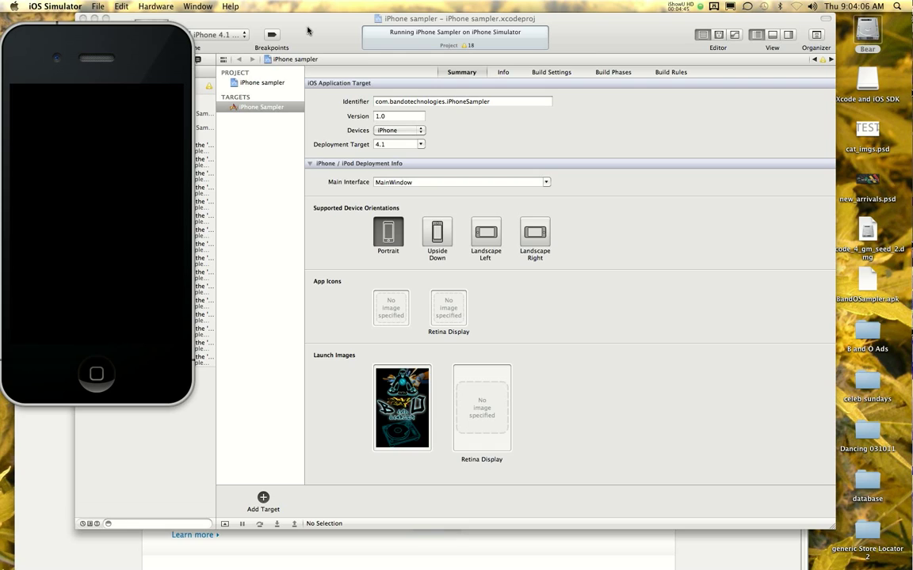
pyautogui.moveTo(305, 36)
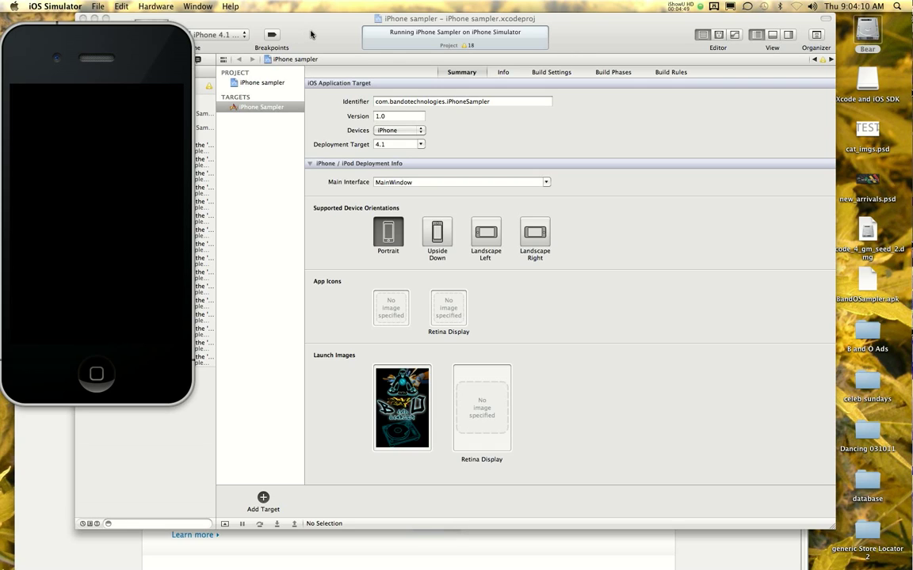
pyautogui.moveTo(284, 57)
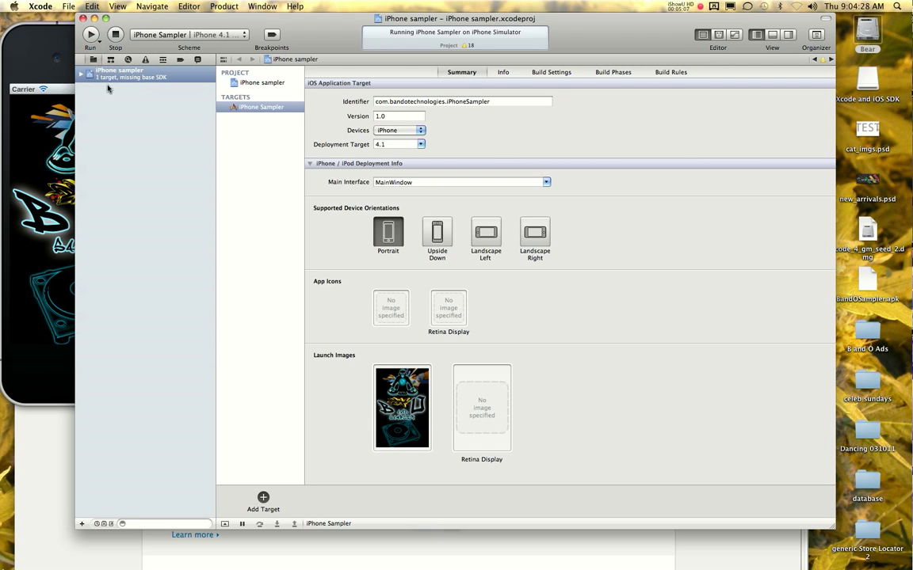
pyautogui.moveTo(225, 60)
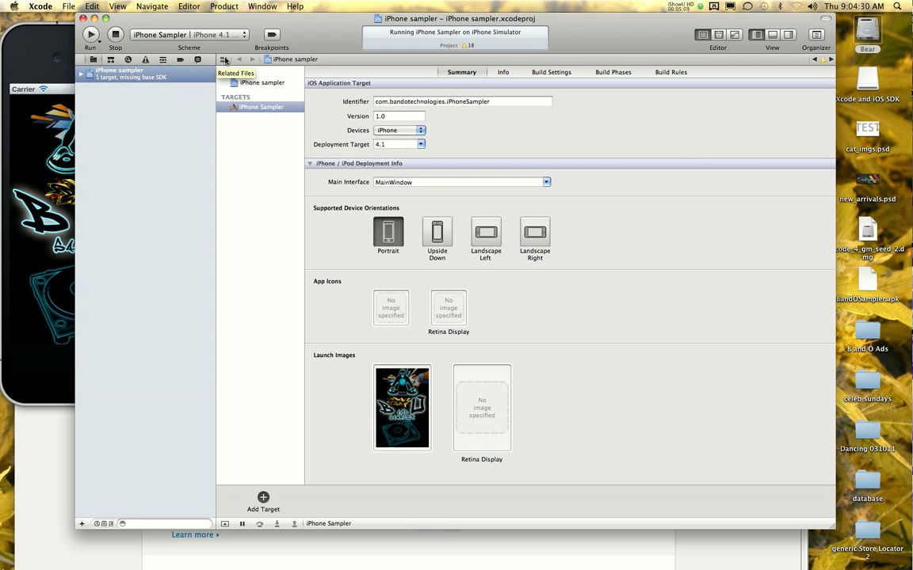
# Step: Preview musicturnsmeon.mp3 and iPhoneScrrenmain.png, then show the debug console
pyautogui.click(224, 59)
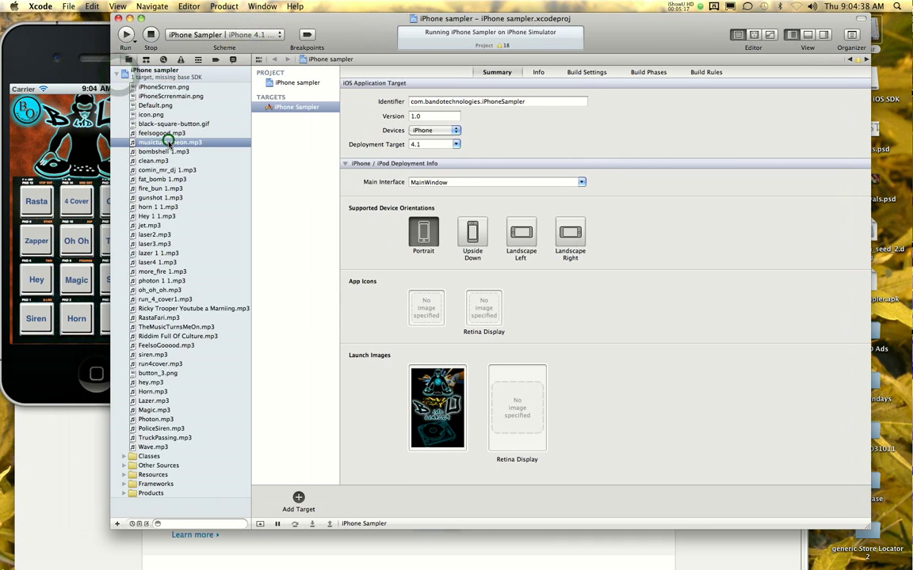
pyautogui.click(171, 141)
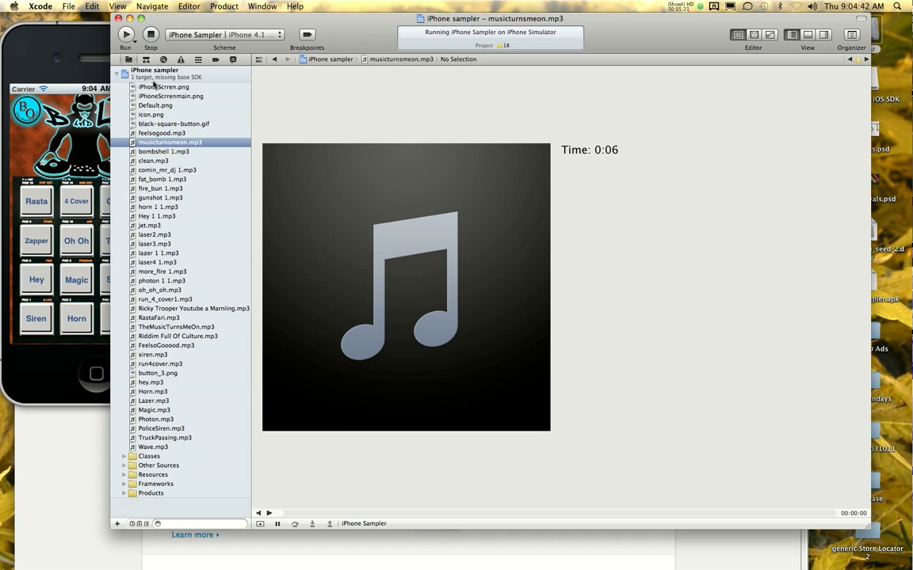
pyautogui.click(163, 96)
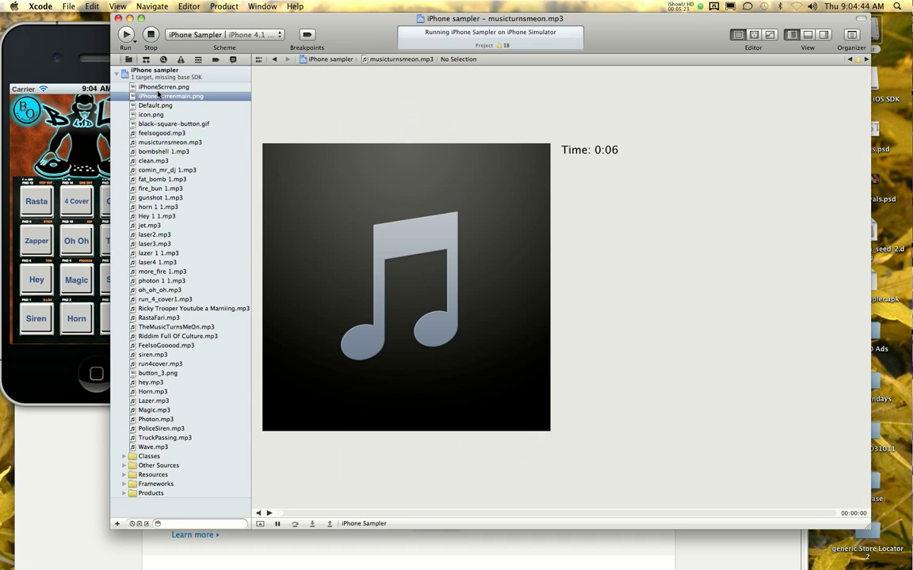
pyautogui.click(170, 96)
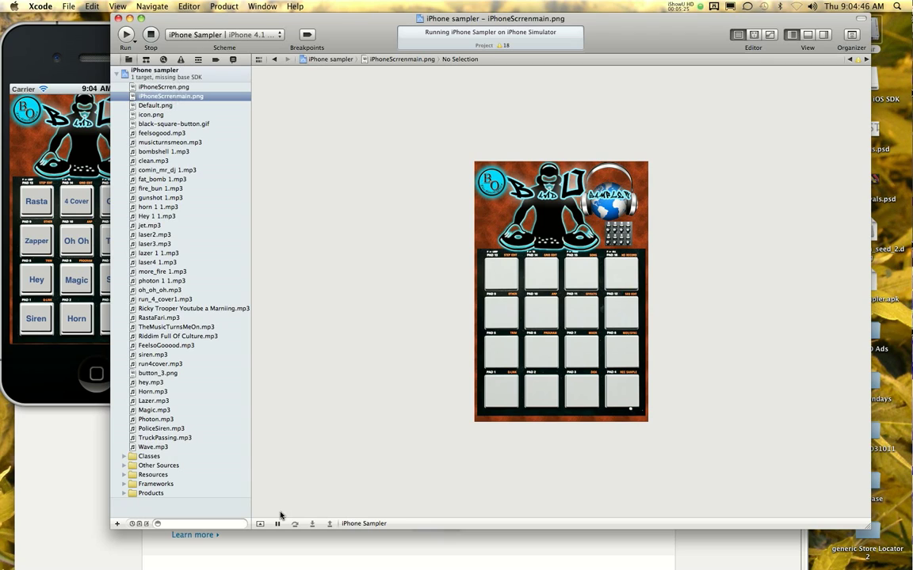
pyautogui.click(260, 523)
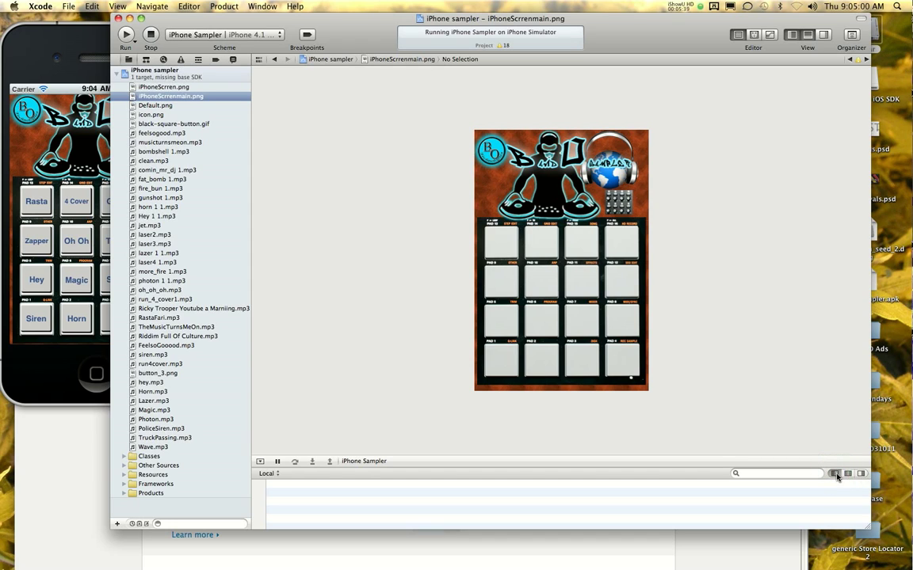
pyautogui.click(861, 474)
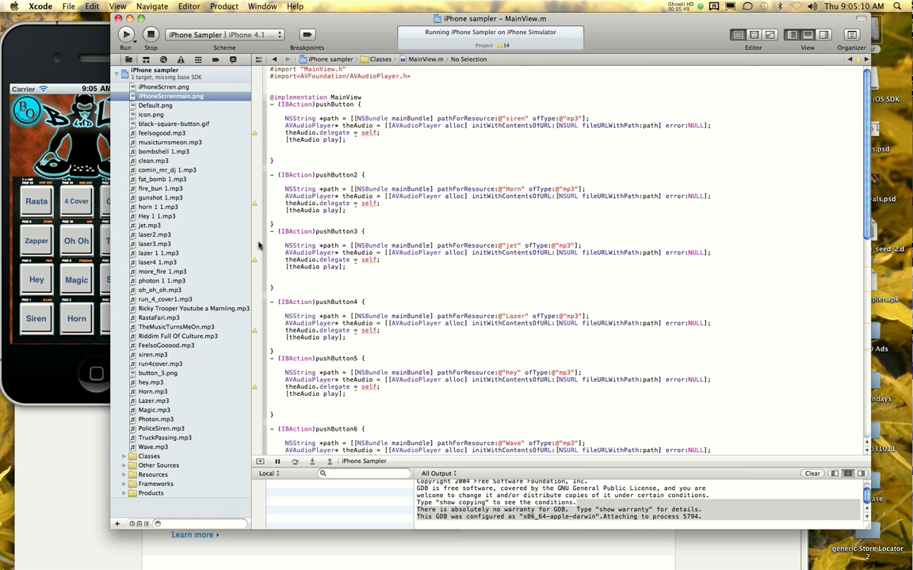
pyautogui.moveTo(265, 299)
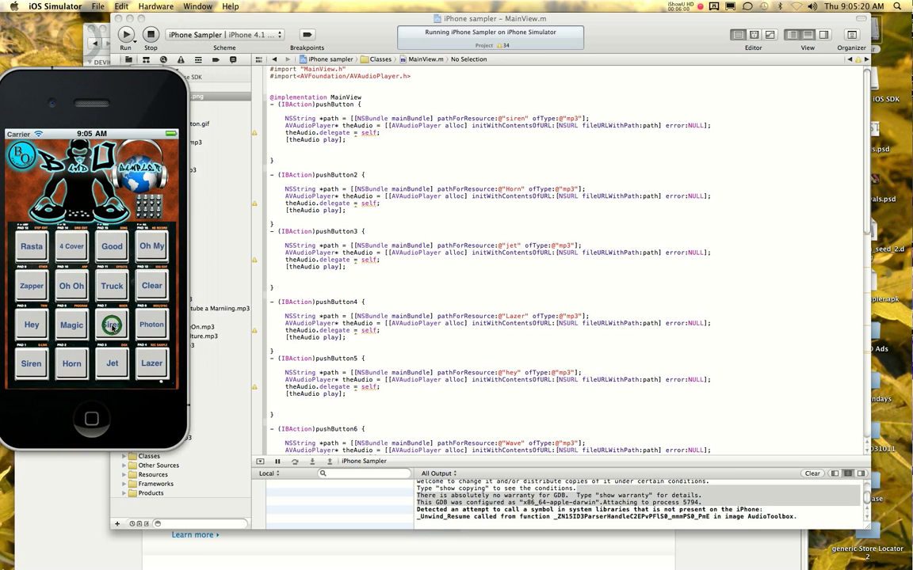
# Step: Tap the Siren and Good sampler pads in iOS Simulator to hear them
pyautogui.click(112, 325)
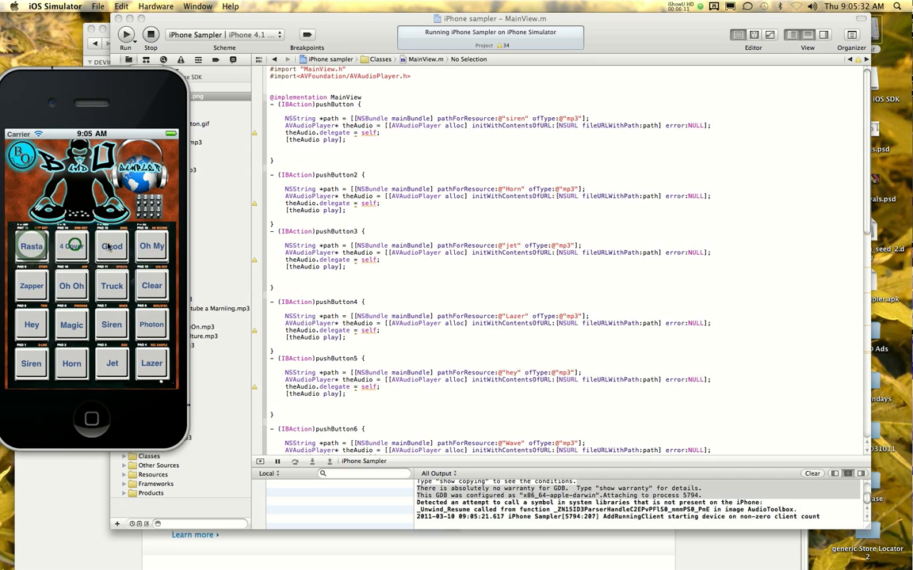
pyautogui.click(31, 285)
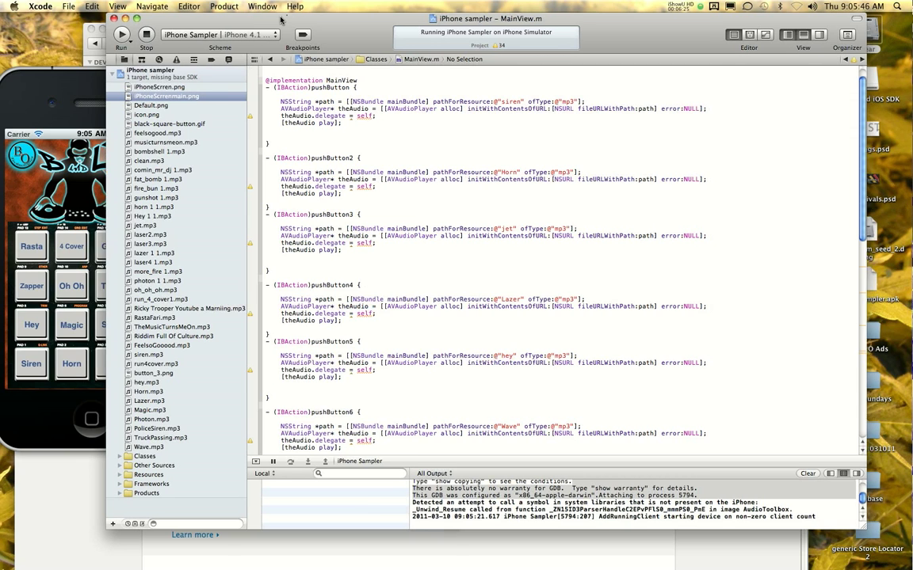
# Step: Switch back to the Project navigator from View > Navigators, with the Object Library showing
pyautogui.click(117, 6)
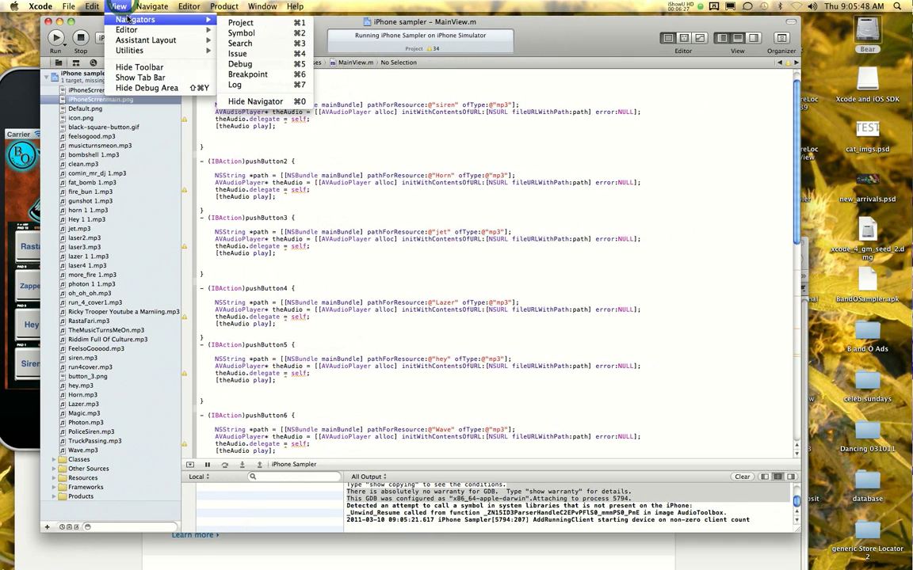
pyautogui.moveTo(247, 73)
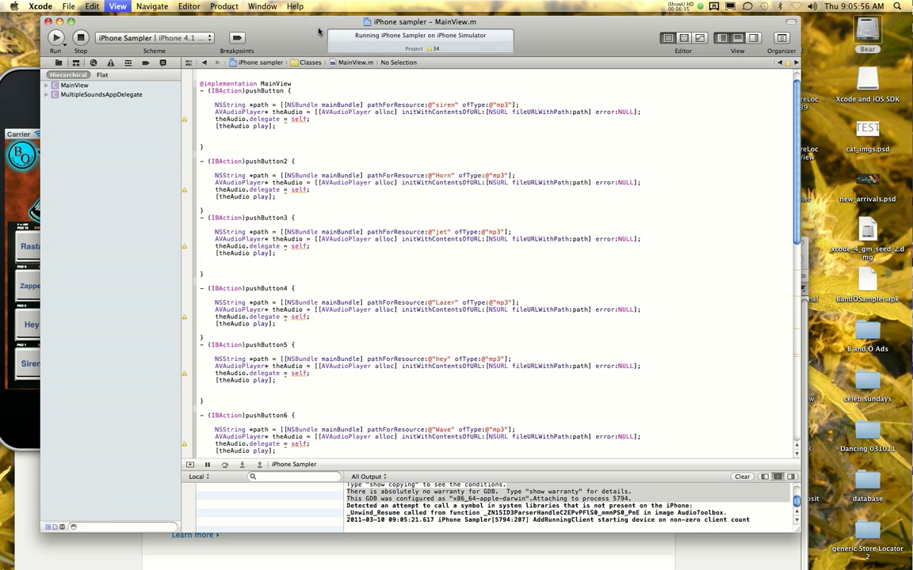
pyautogui.click(110, 62)
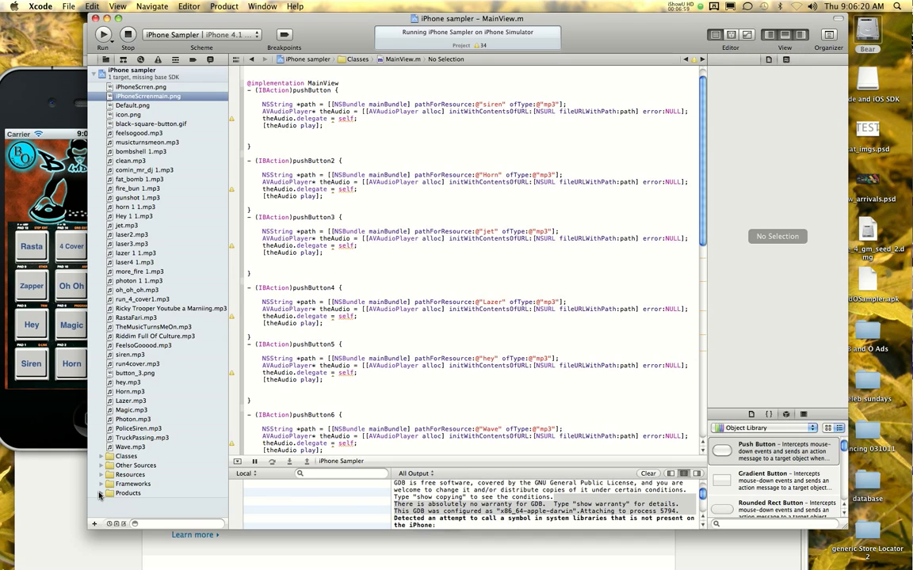
# Step: Expand the Classes group, collapse Frameworks, and select MainWindow.xib to show its file details
pyautogui.click(109, 483)
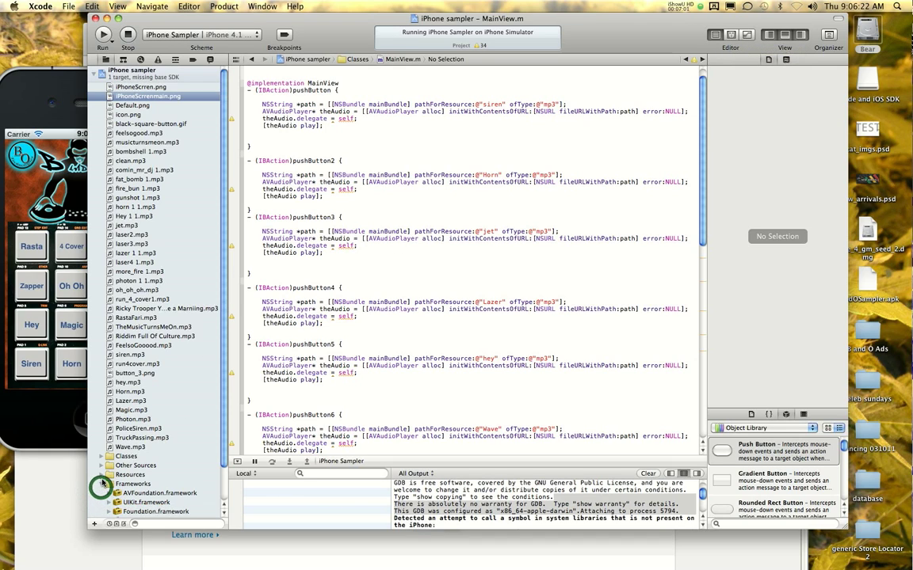
pyautogui.click(110, 474)
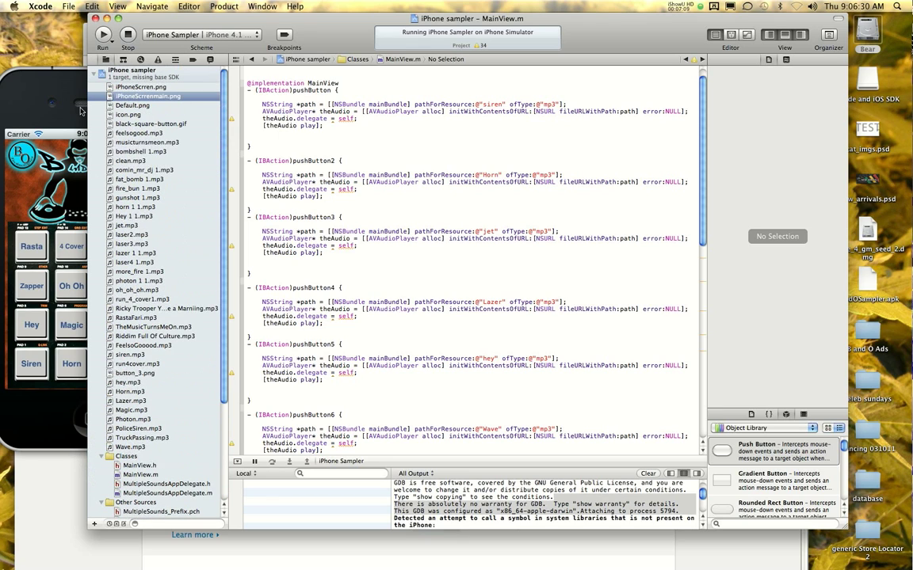
pyautogui.scroll(-3)
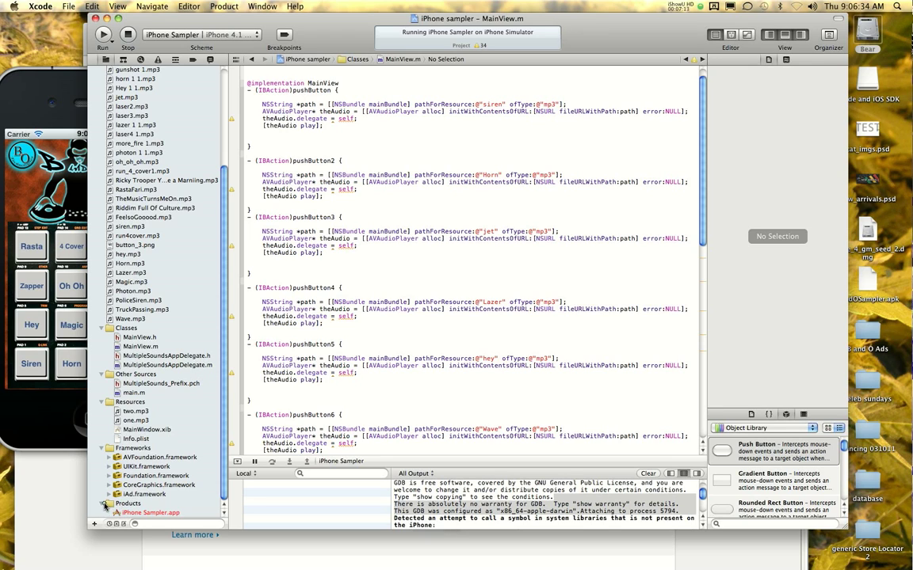
pyautogui.click(133, 447)
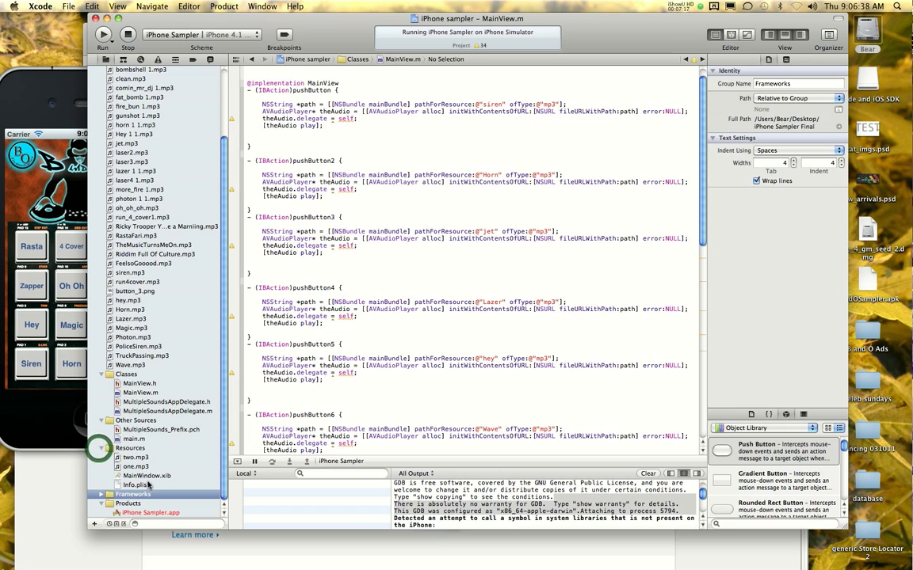
pyautogui.click(146, 475)
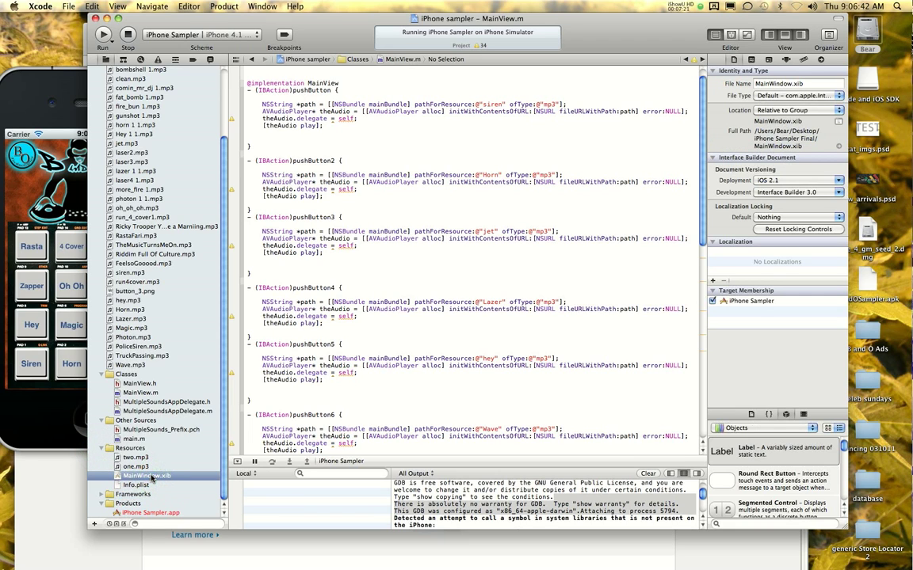
pyautogui.click(147, 476)
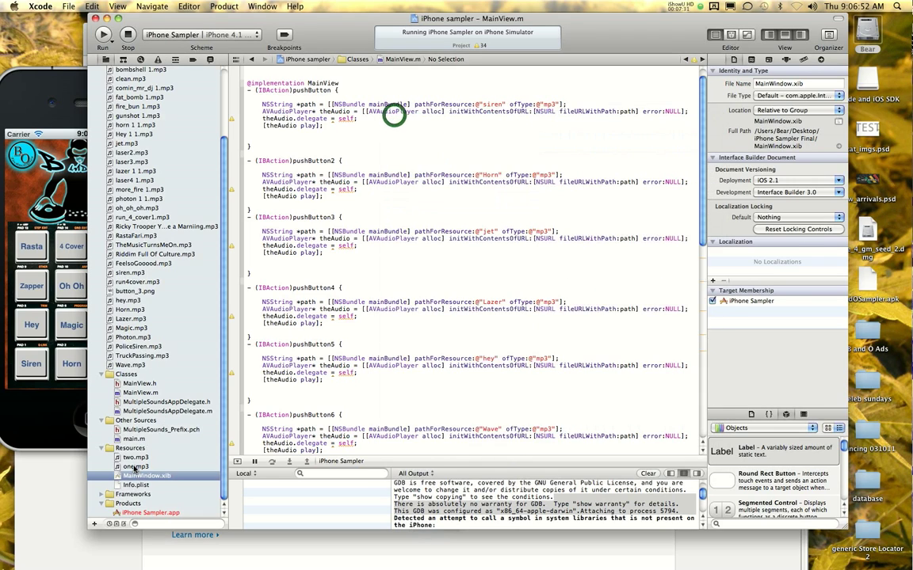
# Step: Open MainWindow.xib in Interface Builder, expand the window's outline, and select the Rasta button
pyautogui.click(135, 467)
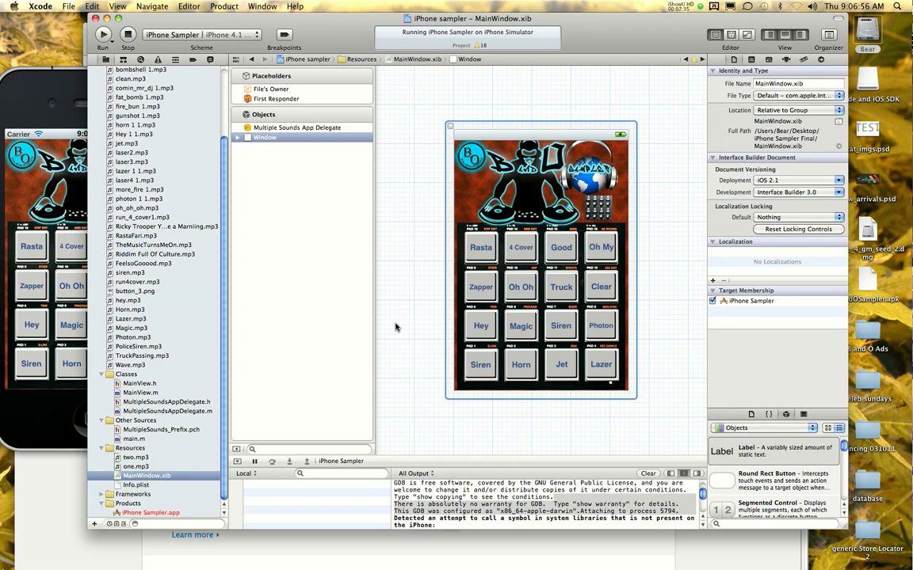
pyautogui.moveTo(639, 239)
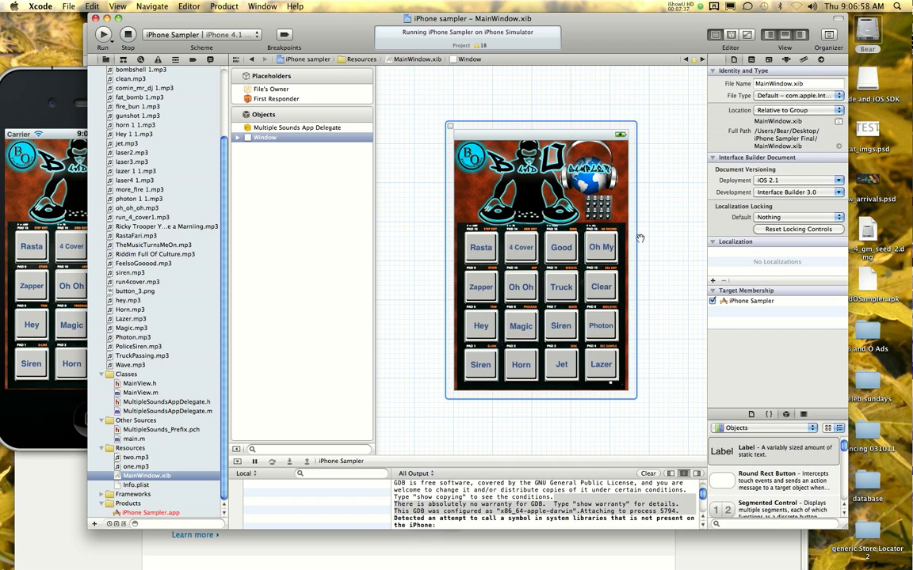
pyautogui.click(237, 137)
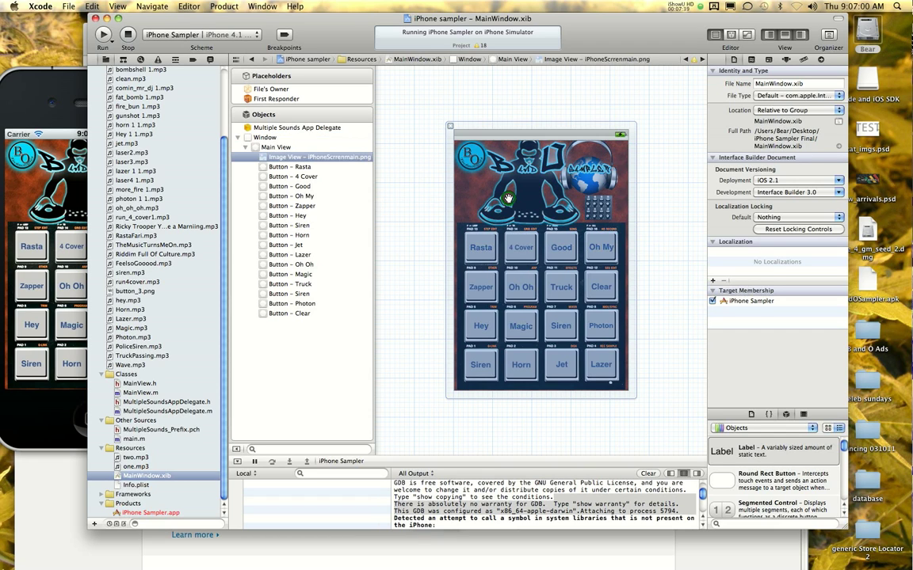
pyautogui.click(481, 247)
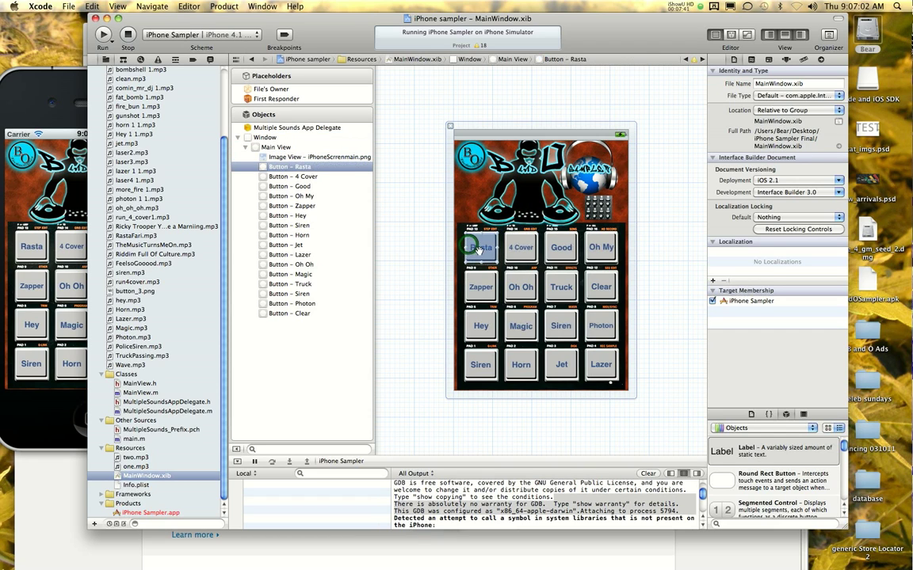
pyautogui.click(481, 247)
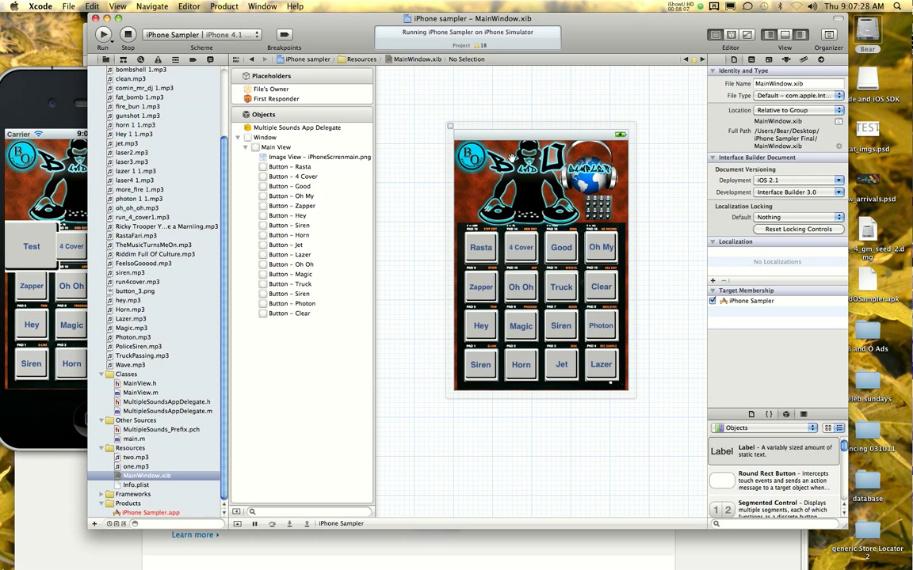
pyautogui.click(481, 248)
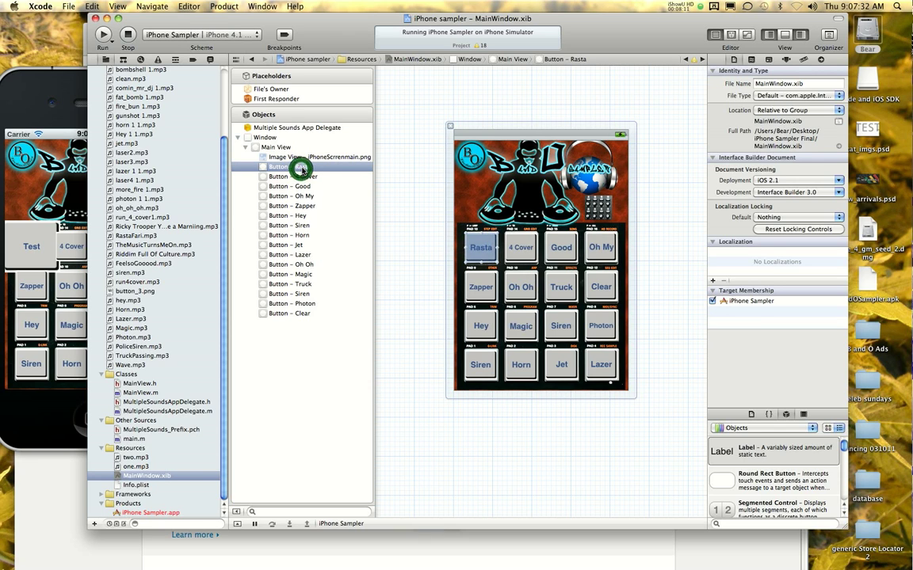
pyautogui.click(481, 248)
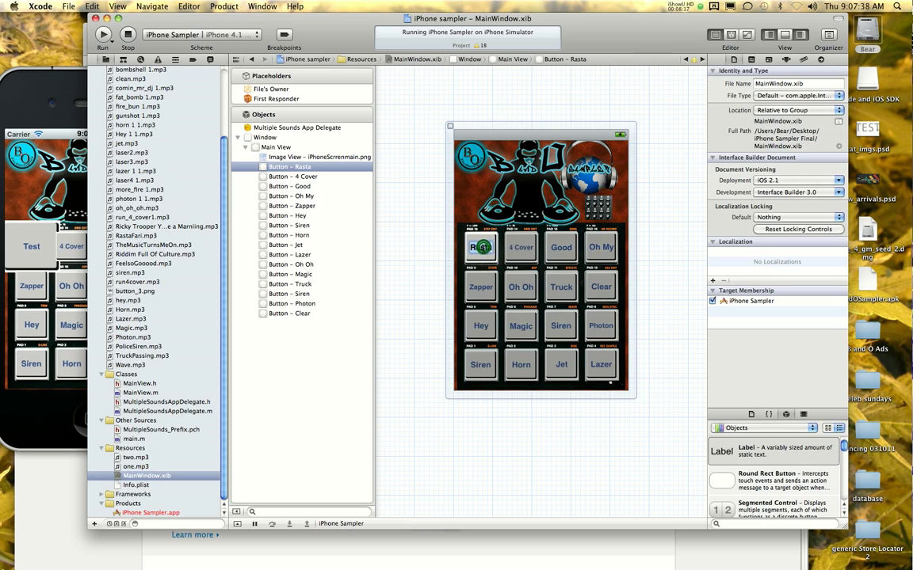
pyautogui.click(480, 248)
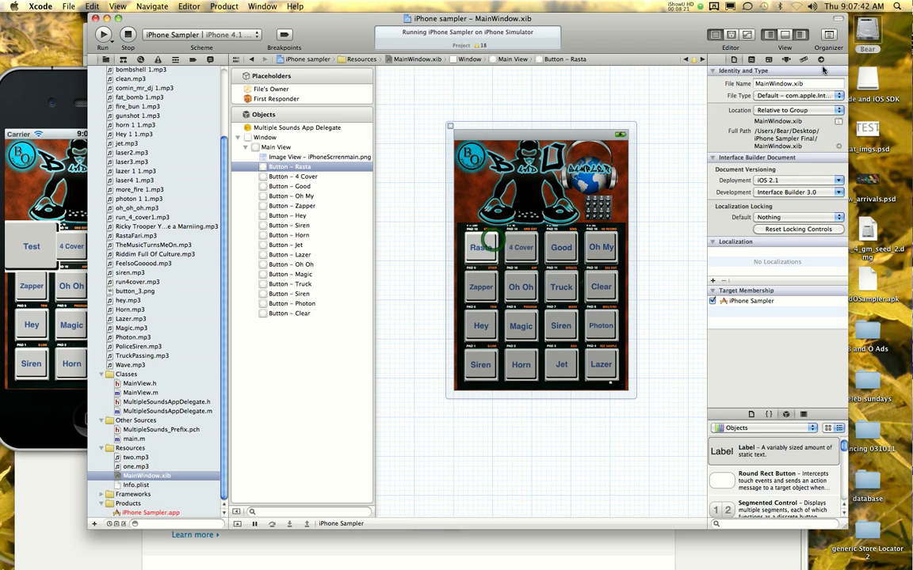
# Step: Check the Rasta button's connections, then change its title to 'Test' in the Attributes inspector
pyautogui.click(807, 60)
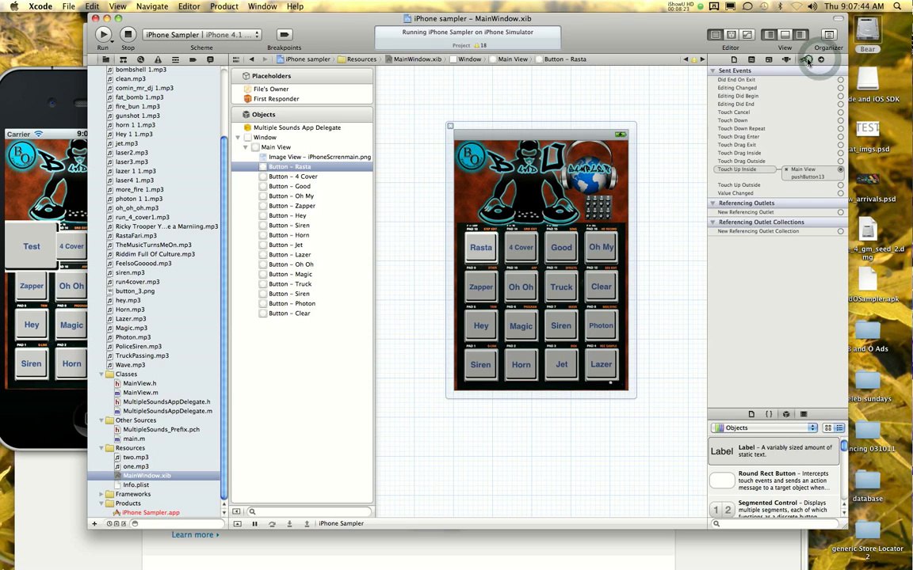
pyautogui.click(786, 58)
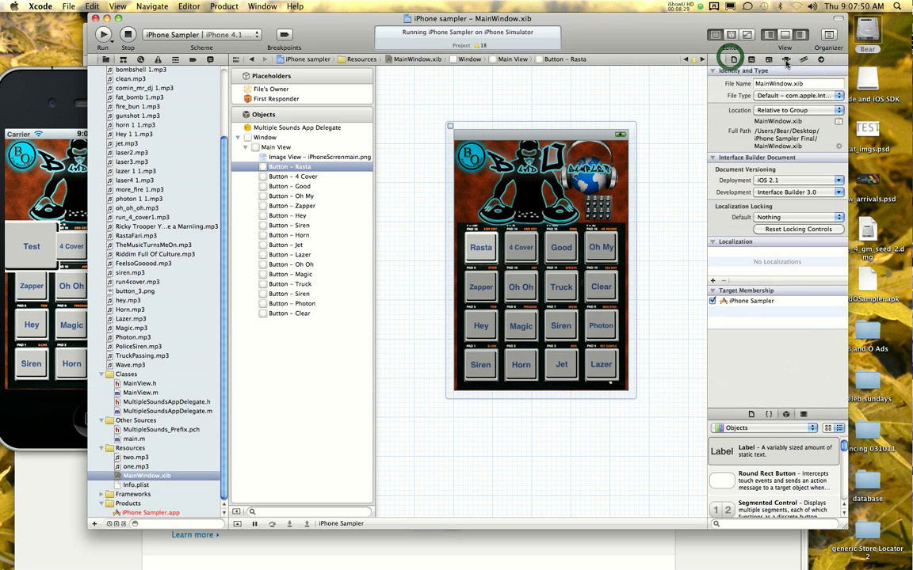
pyautogui.click(786, 57)
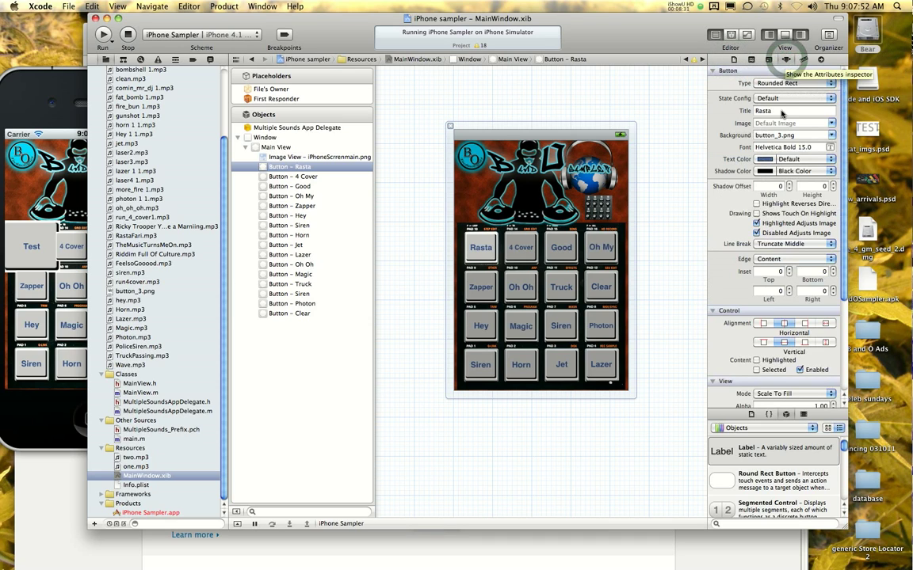
pyautogui.click(792, 110)
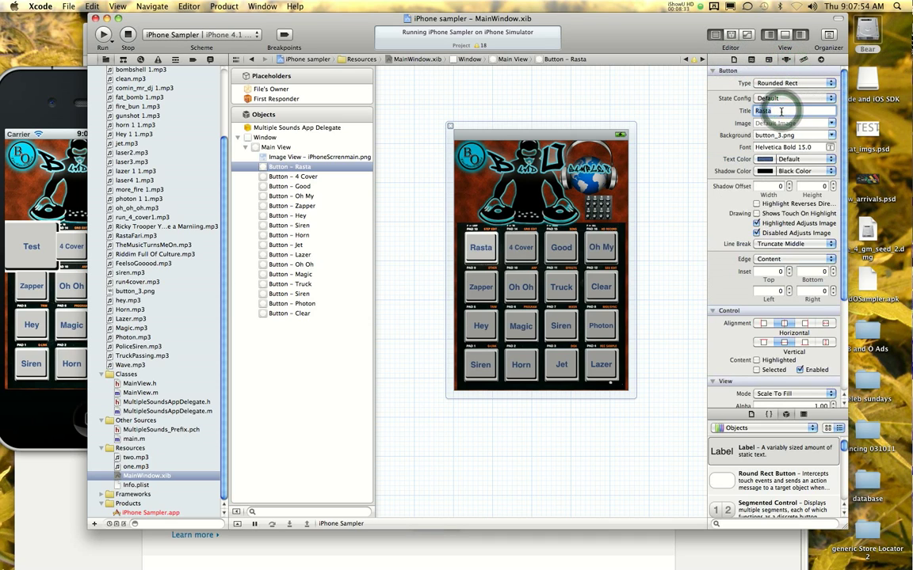
pyautogui.write('Test')
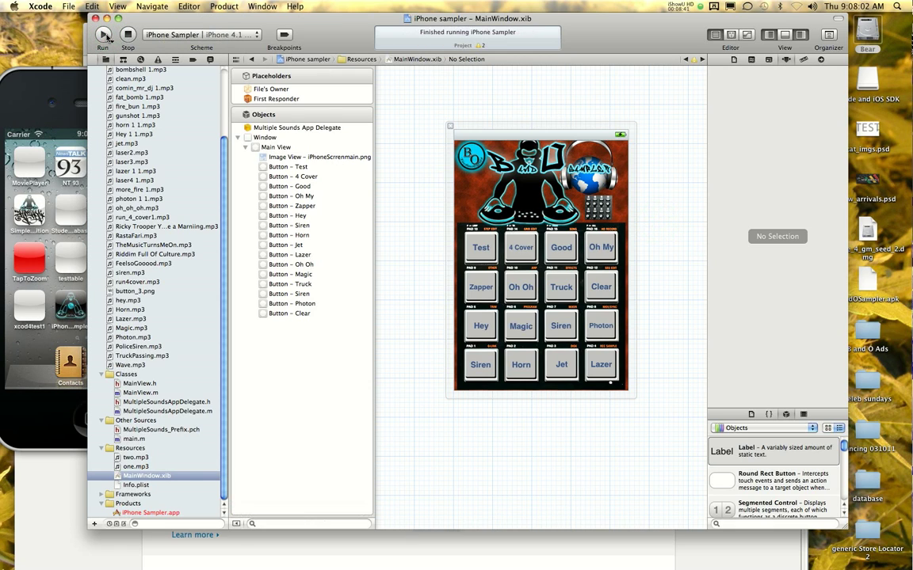
# Step: Rebuild and rerun the sampler in the iOS Simulator to show the Test pad
pyautogui.click(102, 34)
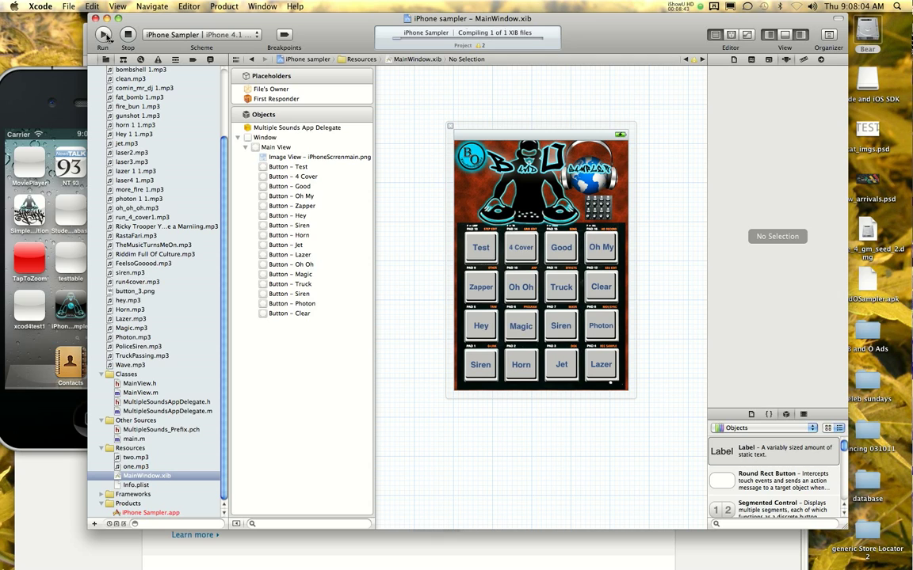
pyautogui.click(102, 34)
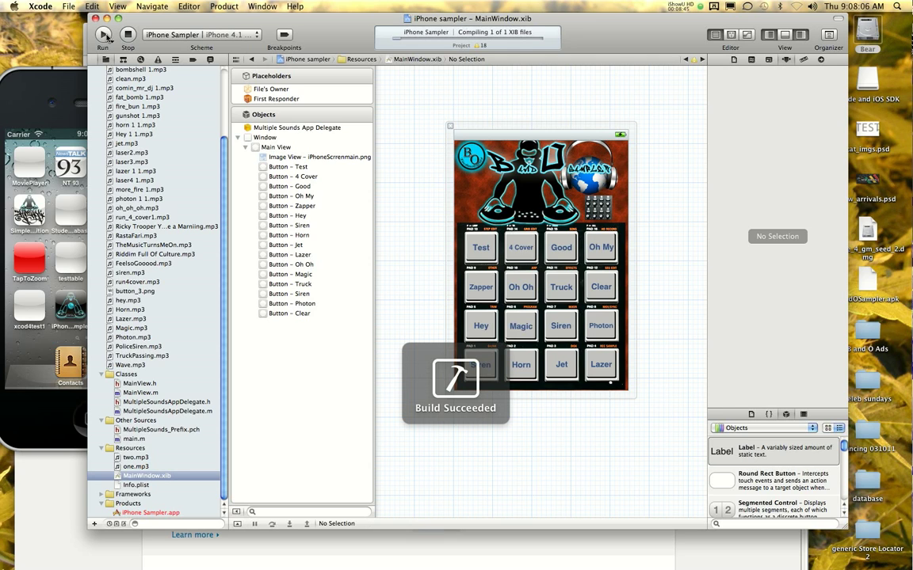
pyautogui.click(102, 34)
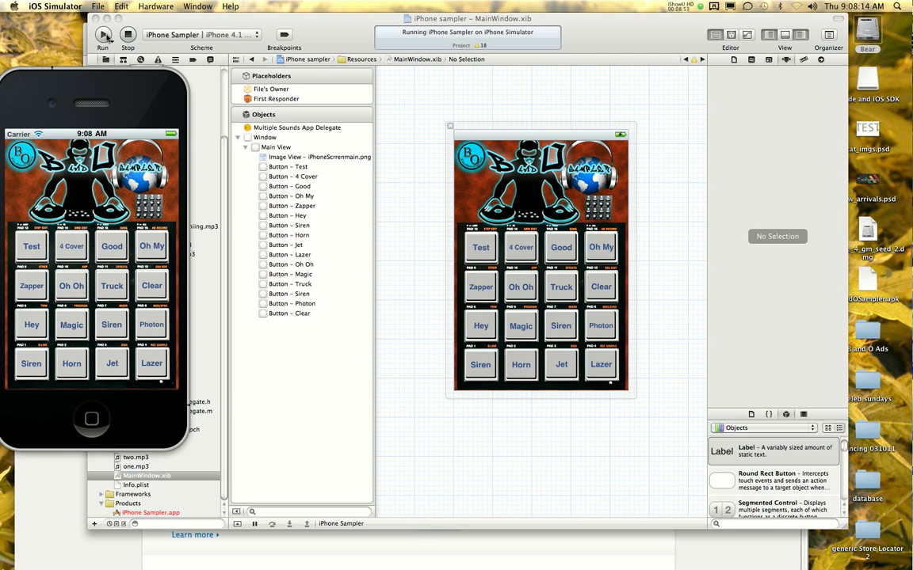
pyautogui.click(31, 246)
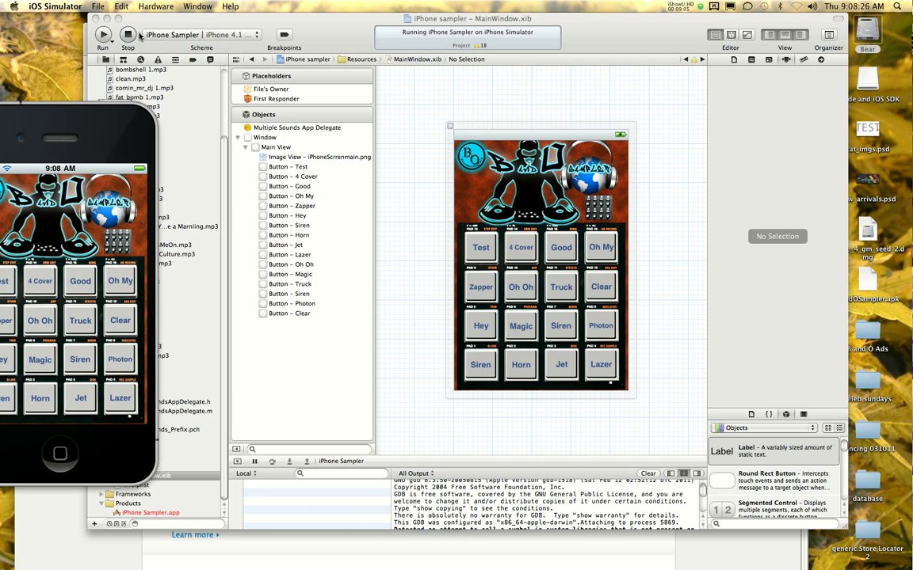
pyautogui.moveTo(140, 37)
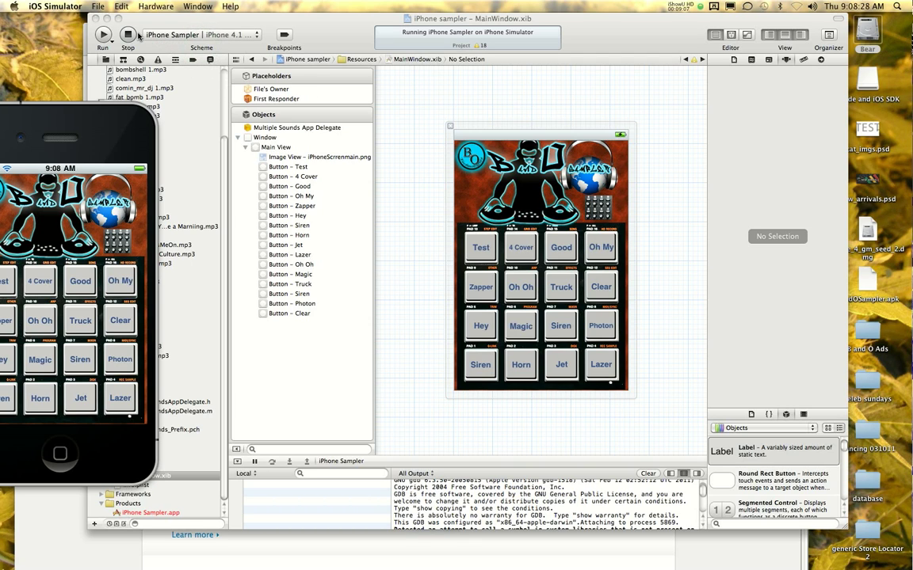